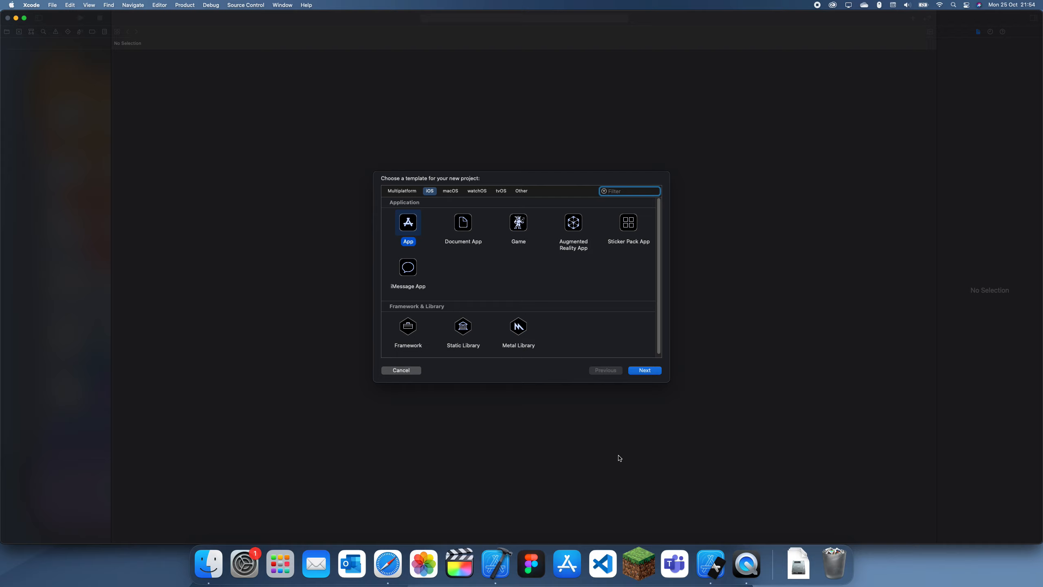
mouse_move(412, 223)
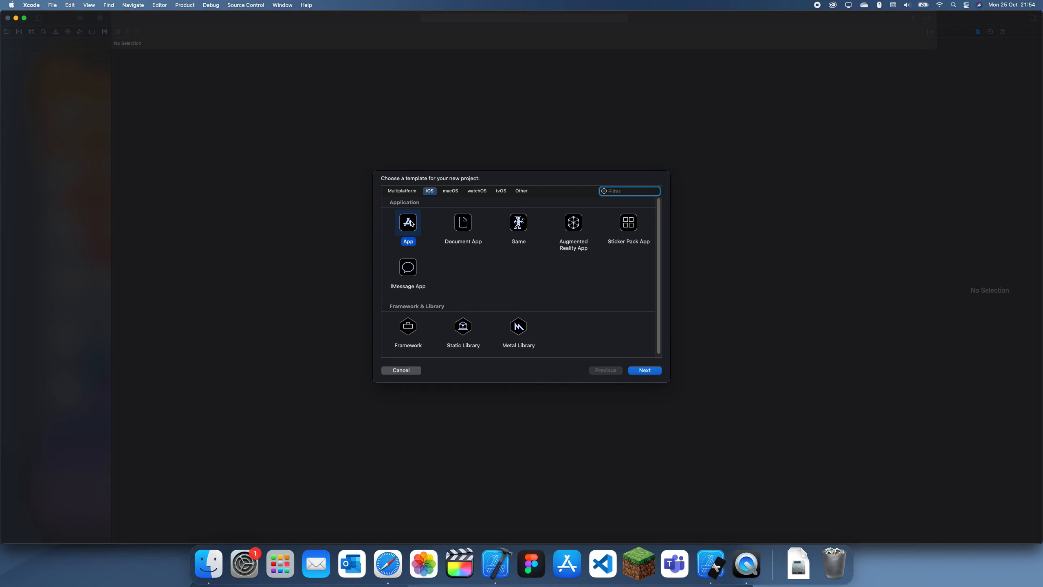
Create a new iOS App project with Product Name find_problem_root
left_click(643, 370)
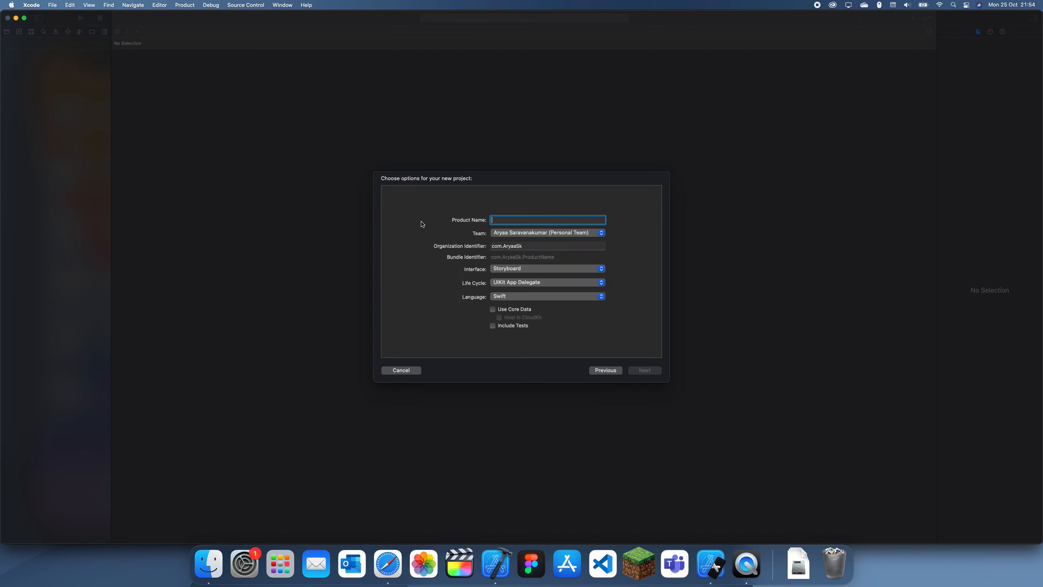
mouse_move(462, 220)
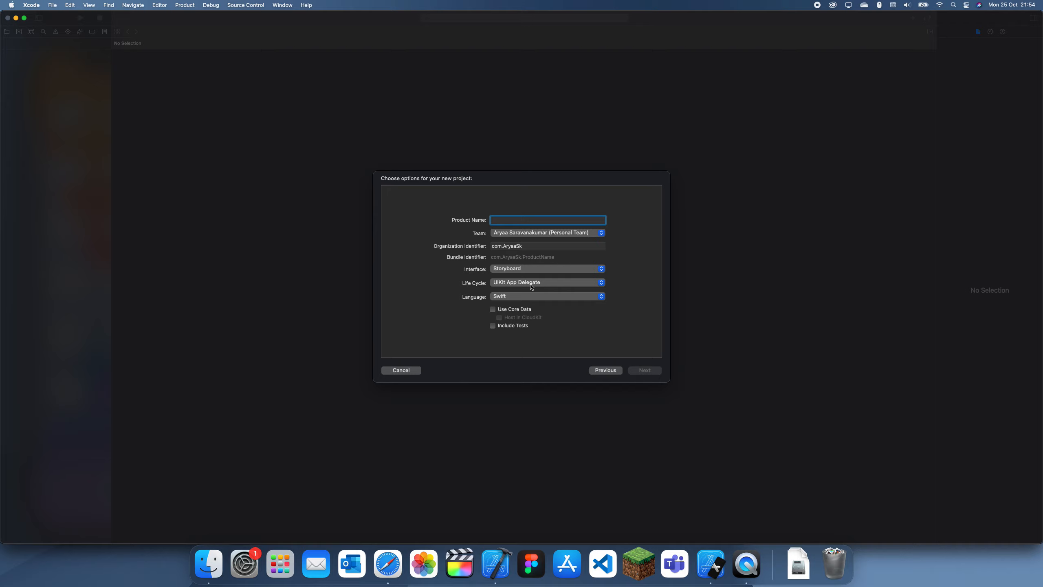
type("find_problem_root")
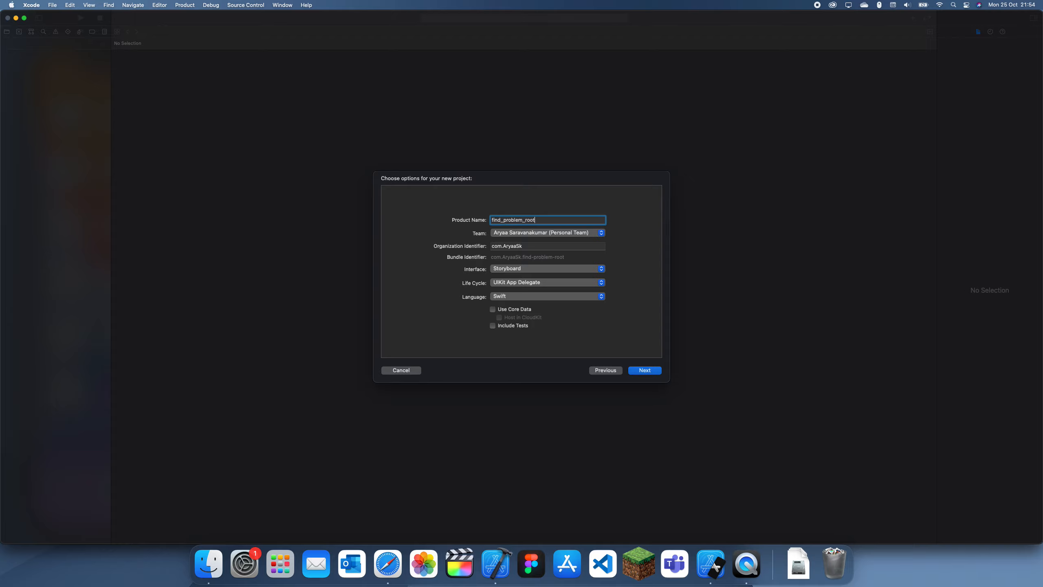
left_click(643, 370)
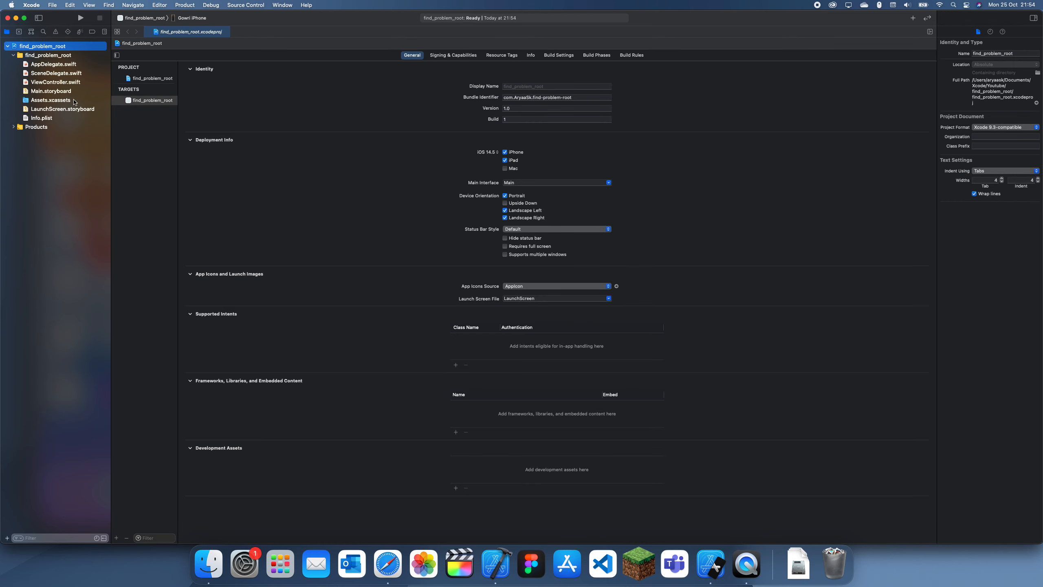
Switch to ViewController.swift and remove the setup comment inside viewDidLoad
left_click(57, 81)
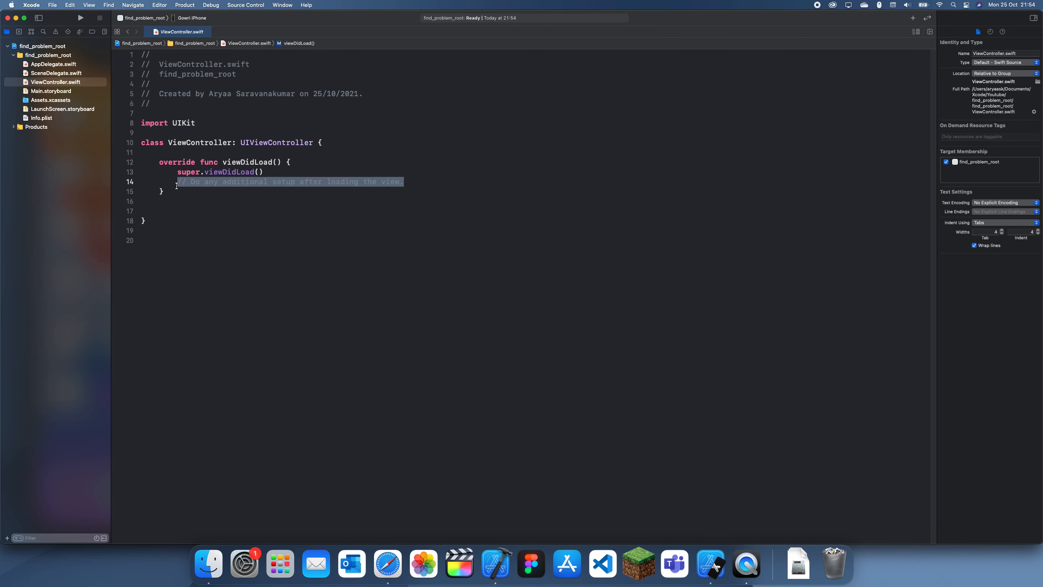
key("delete")
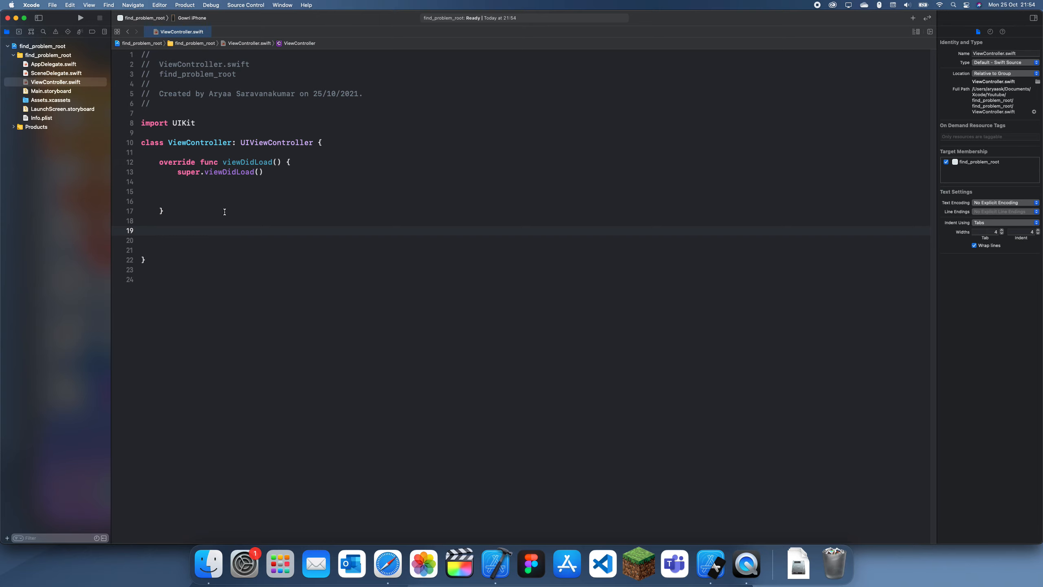
Write func convertStringToInt(string: String) -> Int returning force-unwrapped Int(string)!
type("pa")
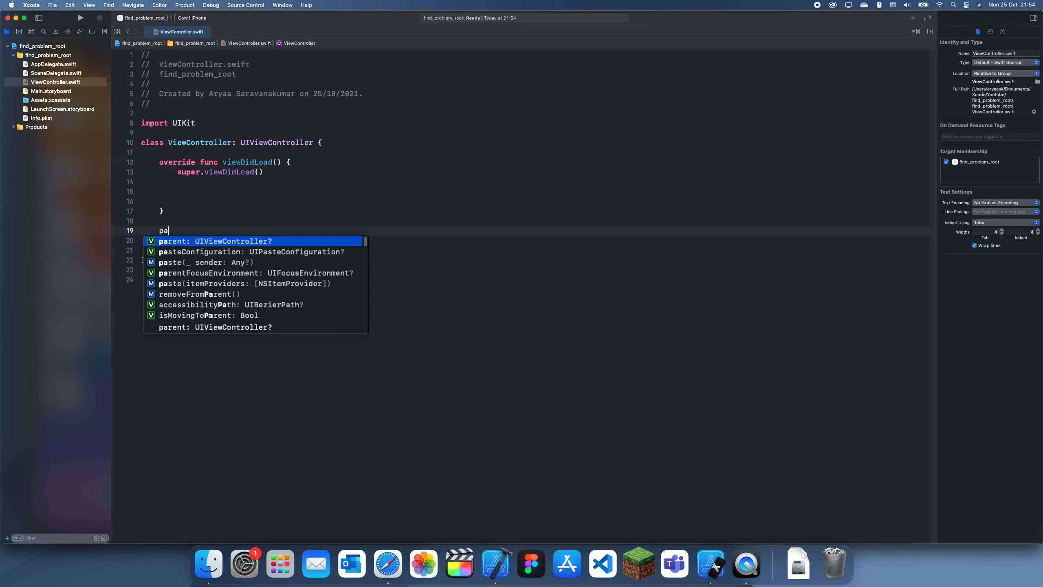
type("func")
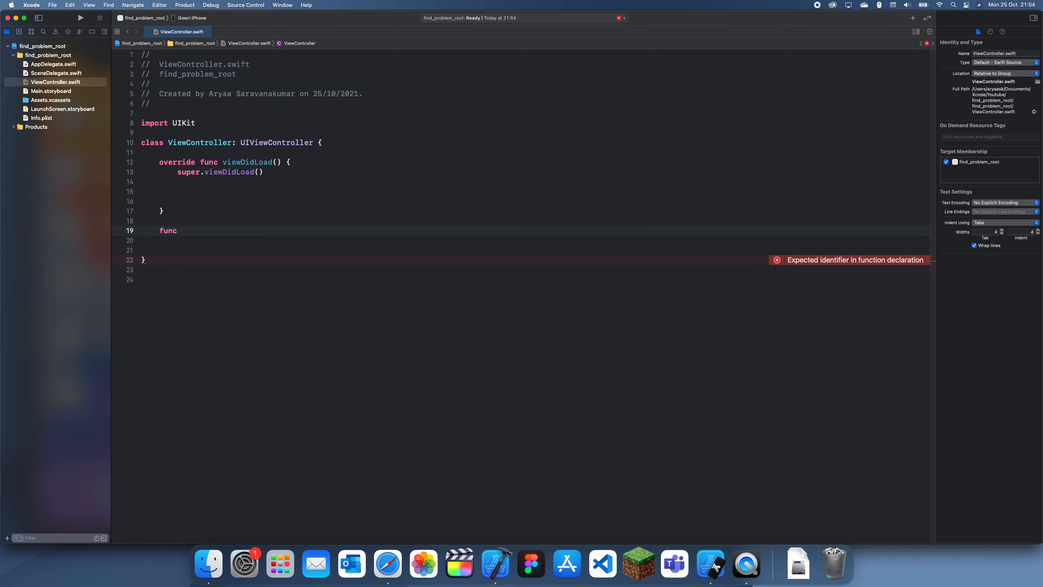
type("convertStringToInt(")
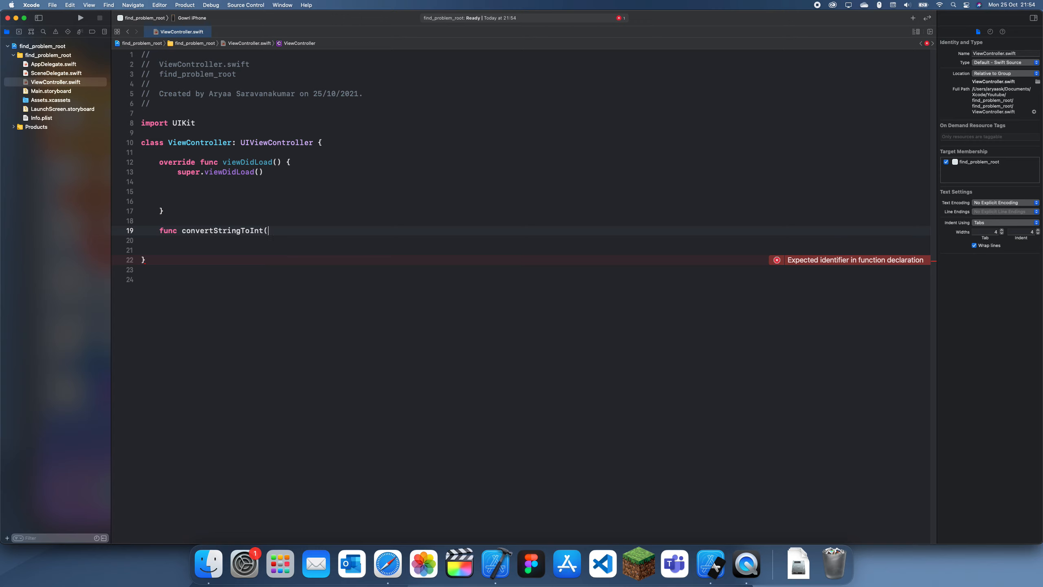
type("strei")
left_click(534, 239)
type("{")
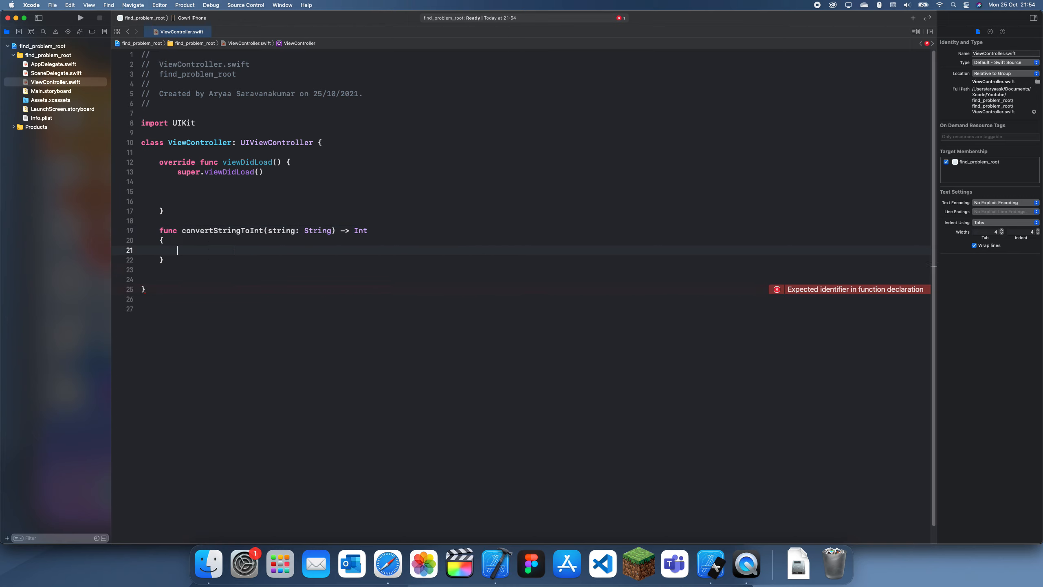
type("return")
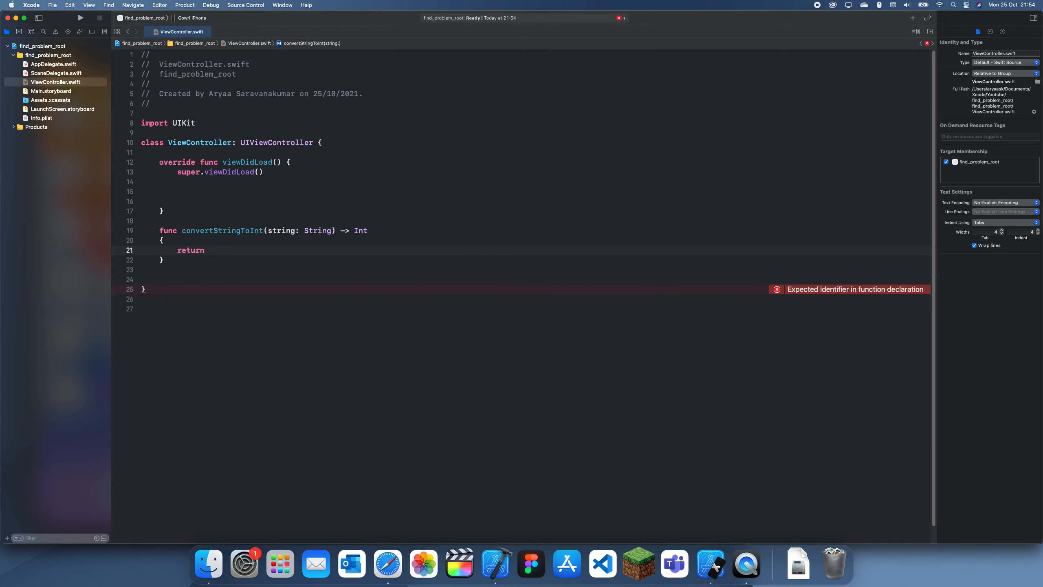
type("Int(string)")
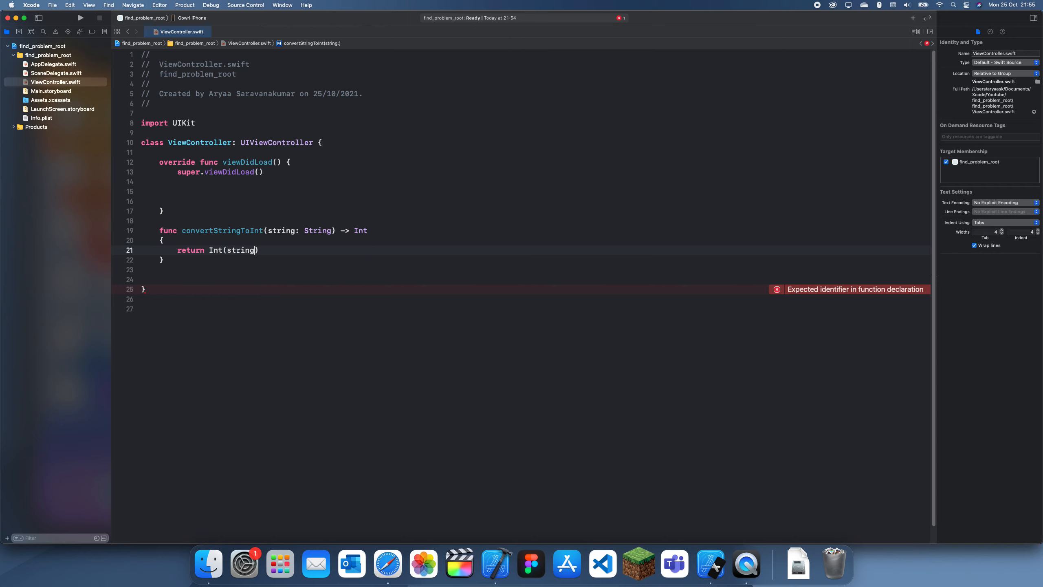
type("!")
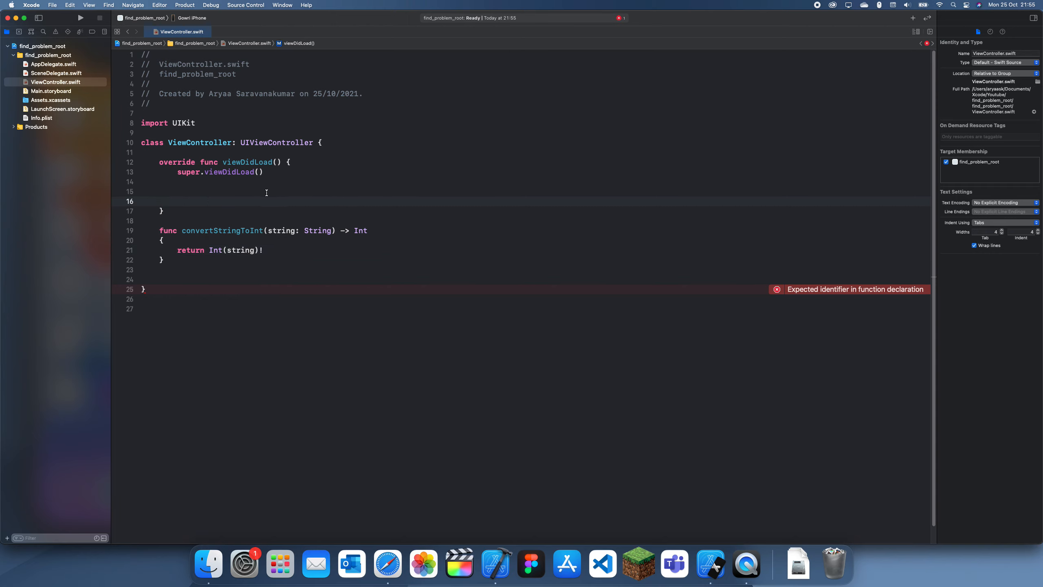
Add print(convertStringToInt(string: "1")) inside viewDidLoad
type("print(convertStringToInt(string: String")
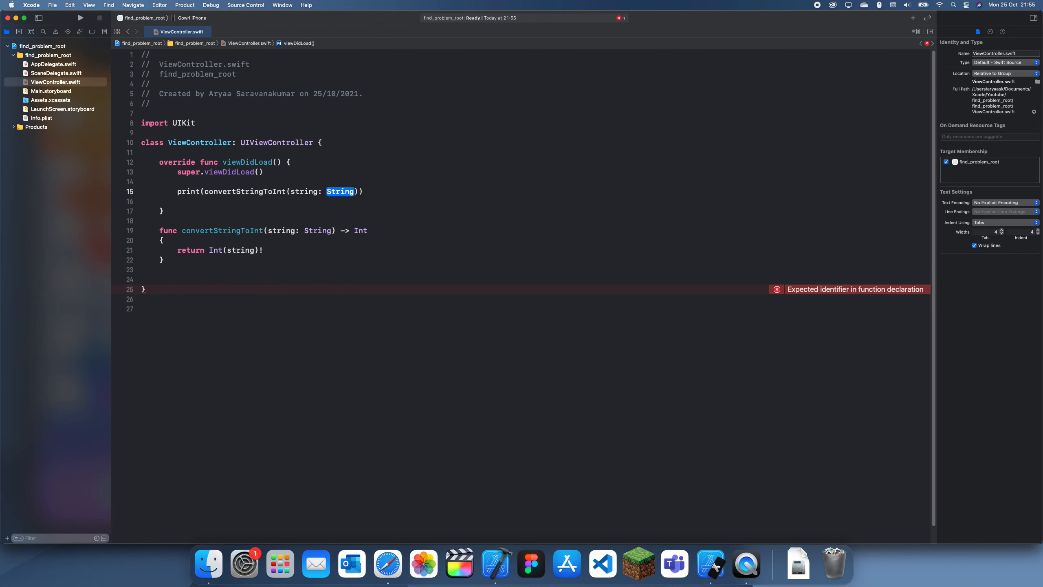
type("\"1\"))")
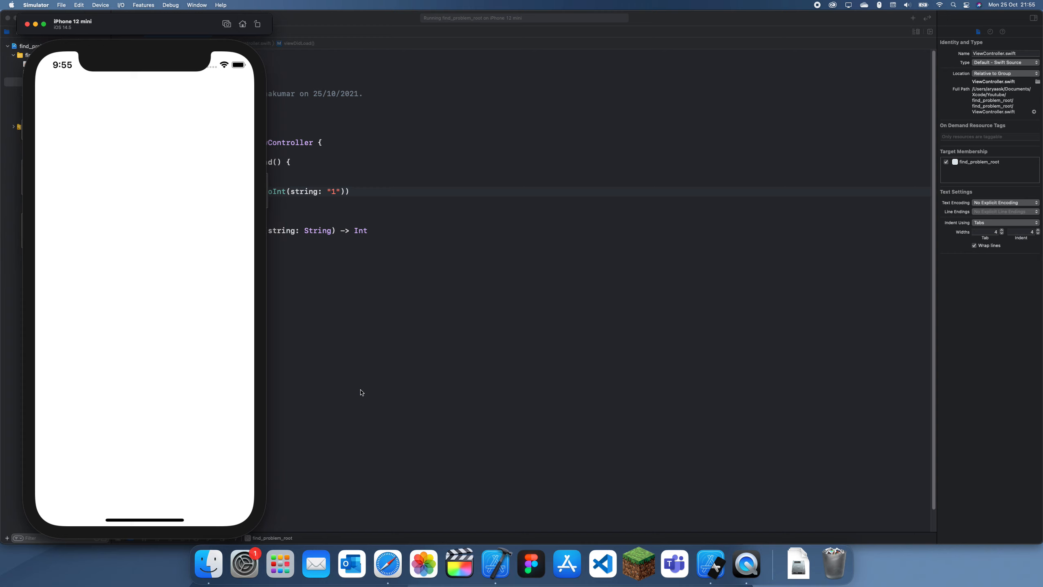
mouse_move(279, 505)
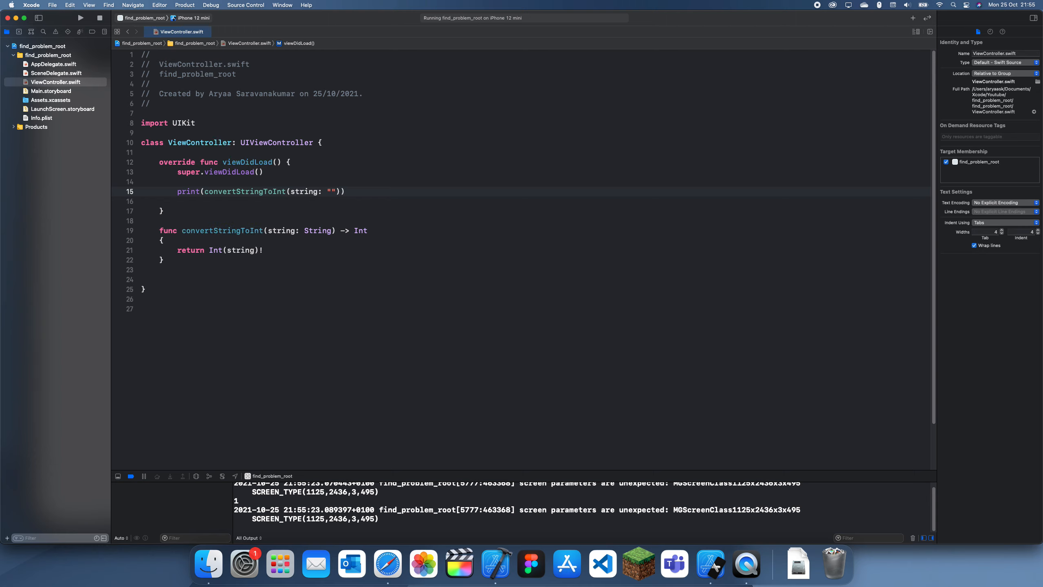
Change the argument to "a" and run the app so it crashes on the forced unwrap
type("a")
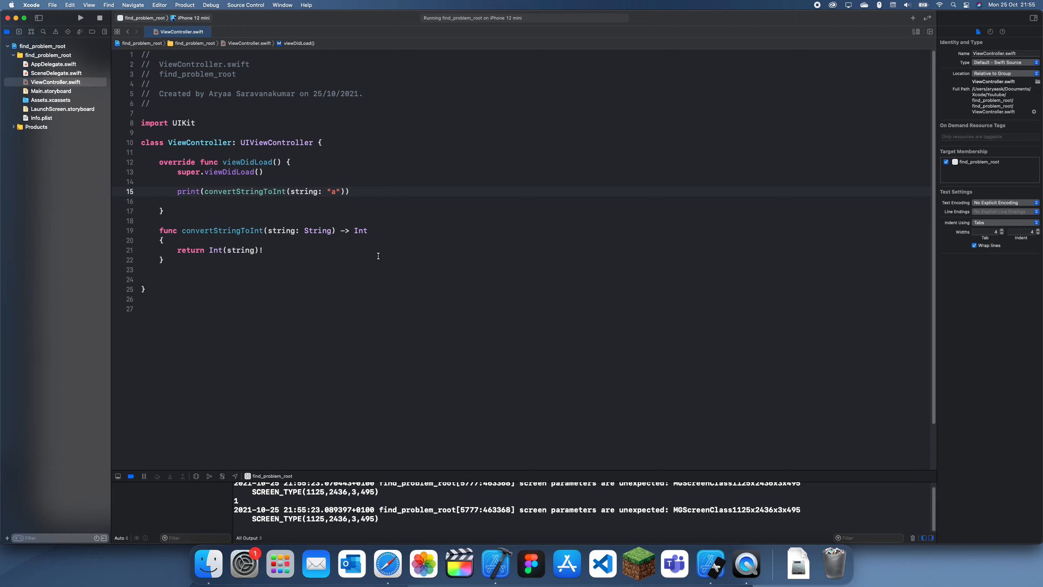
left_click(79, 18)
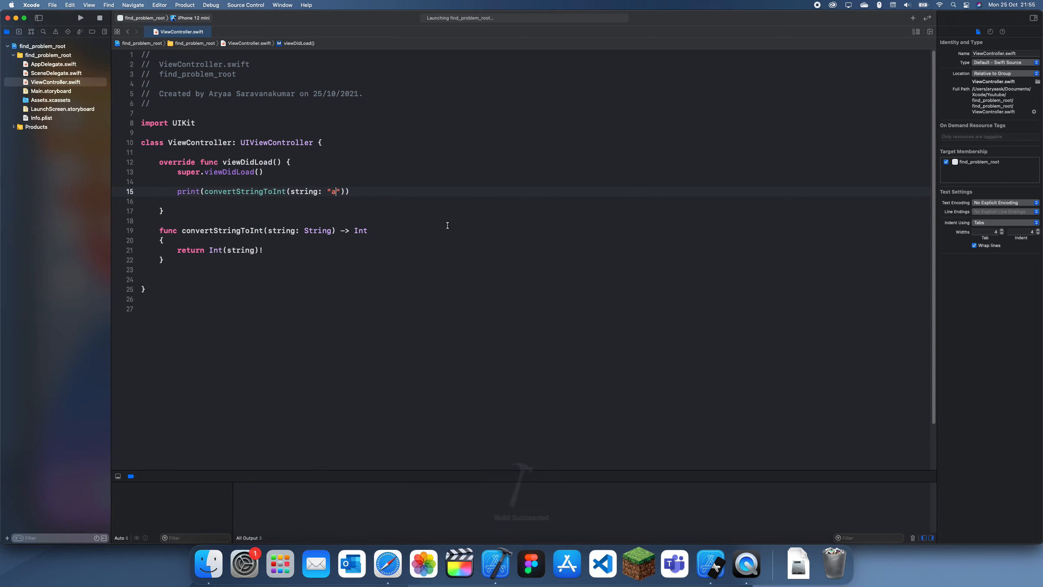
left_click(79, 18)
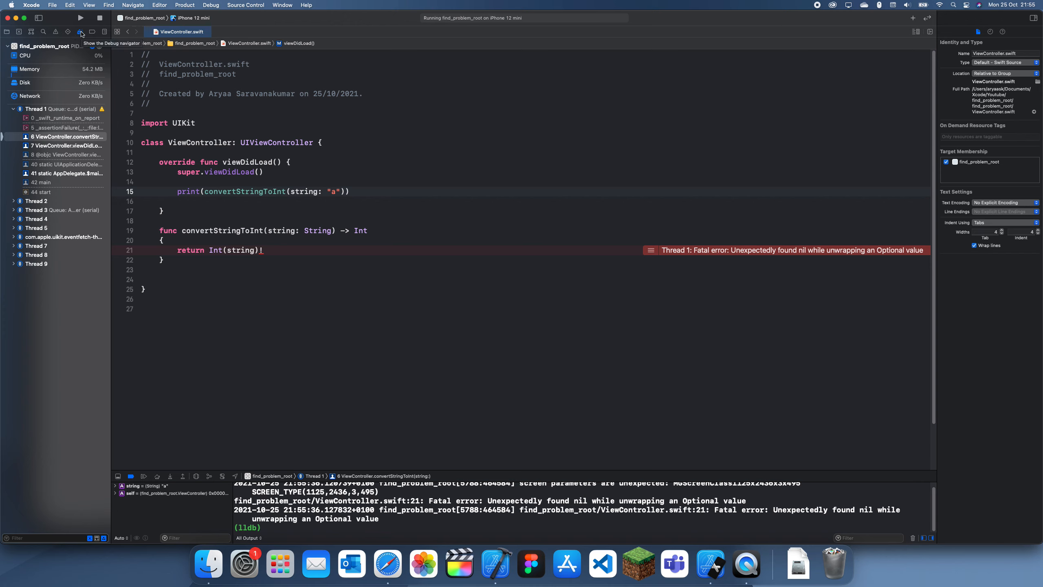
mouse_move(82, 34)
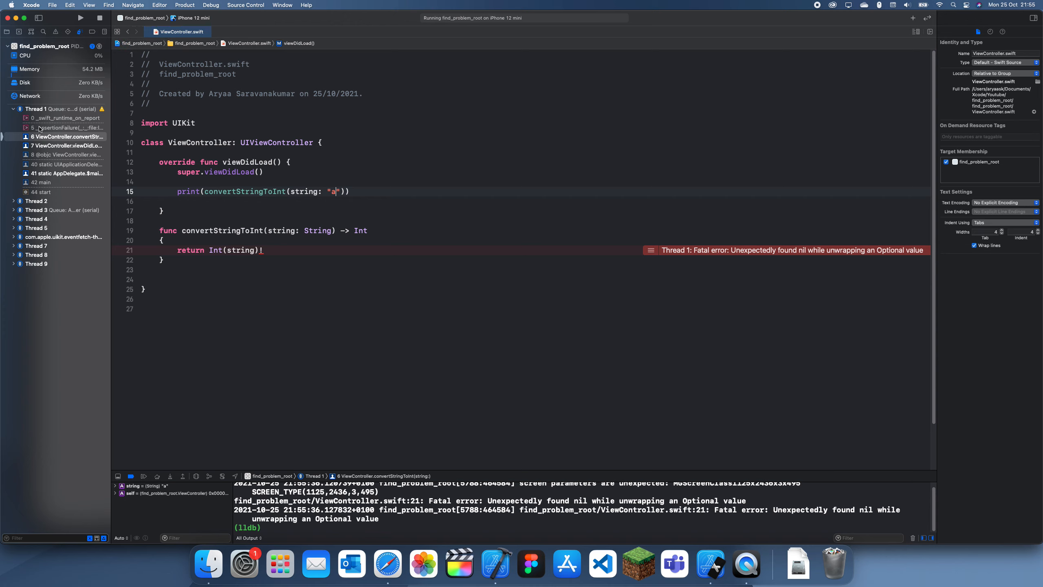
Select the ViewController.viewDidLoad stack frame in the Debug navigator to see the calling line
left_click(65, 146)
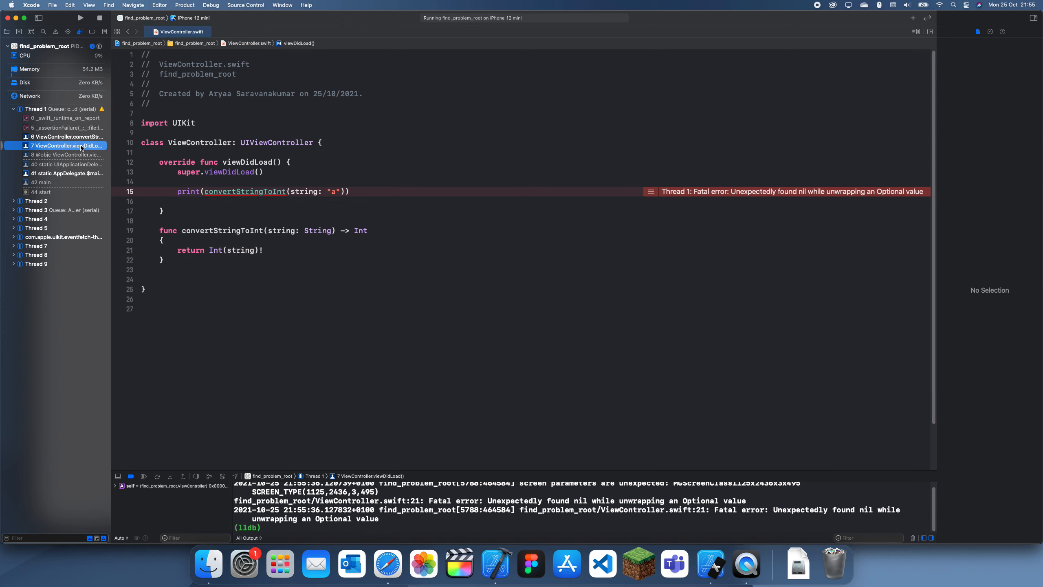
left_click(65, 154)
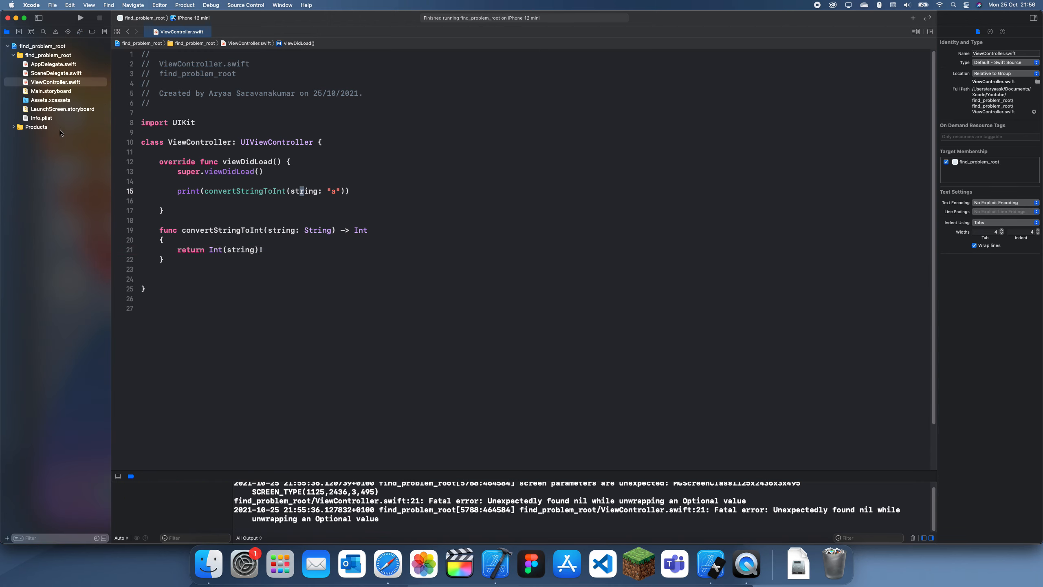
Create a new functions.swift file and move convertStringToInt into it
left_click(57, 82)
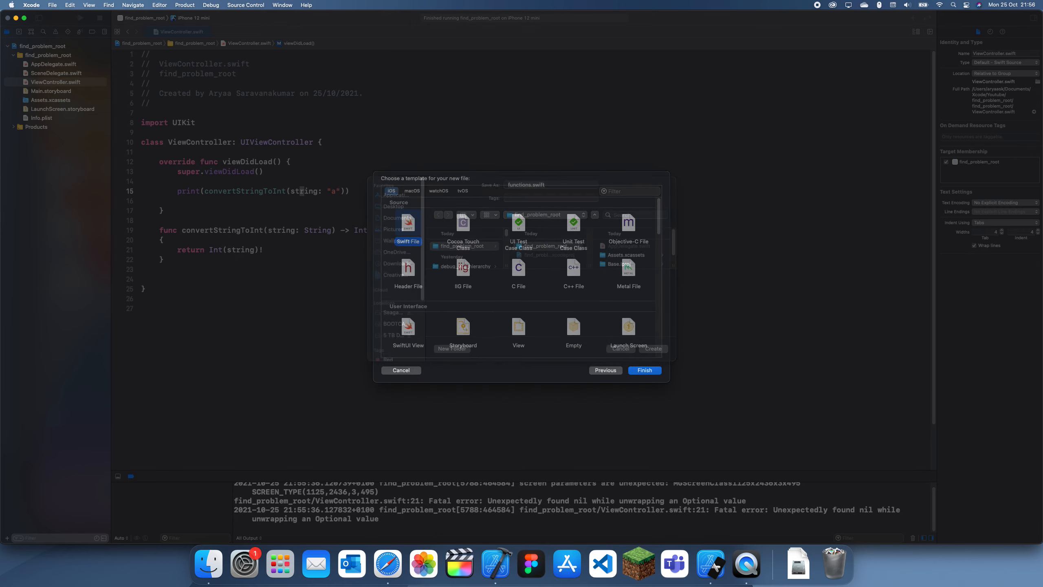
left_click(643, 370)
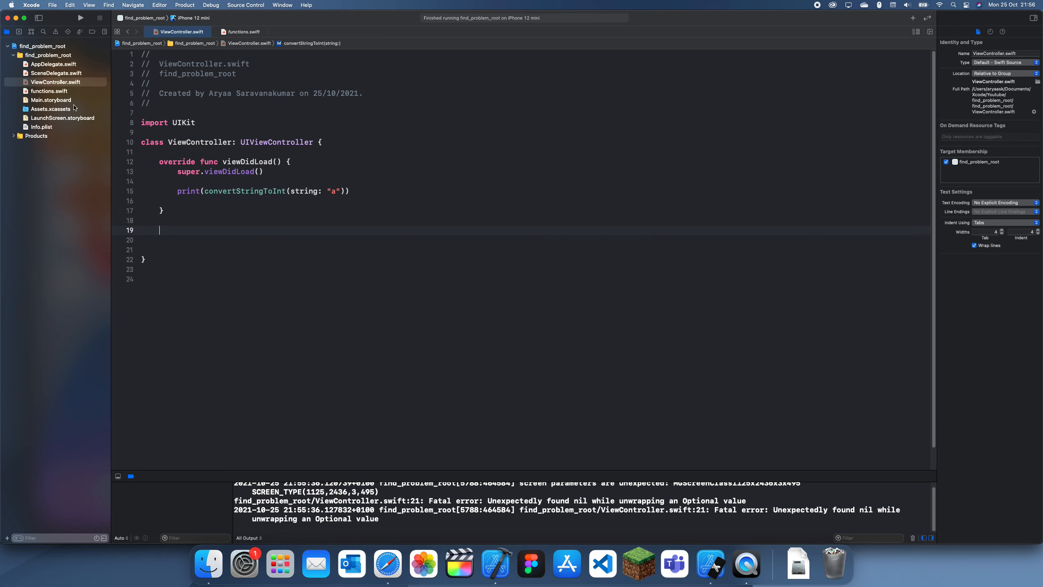
left_click(245, 31)
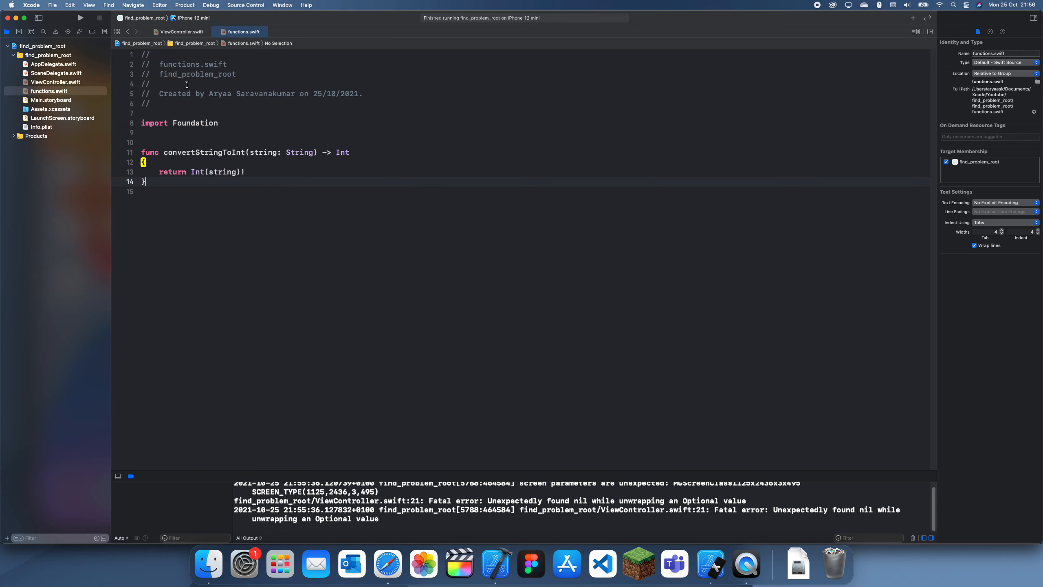
Return to ViewController.swift and rerun so the crash now points into functions.swift
left_click(179, 31)
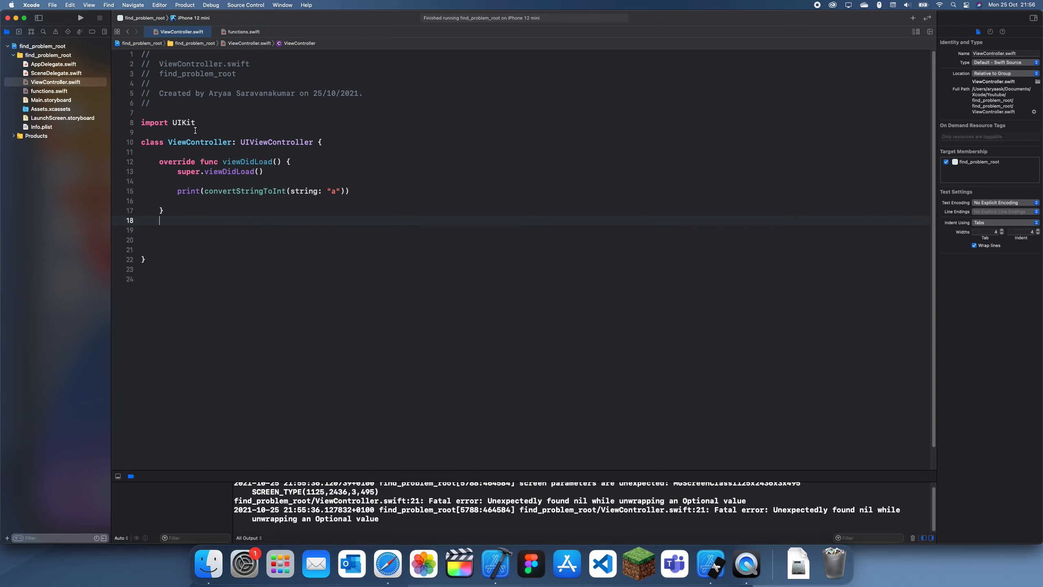
left_click(79, 18)
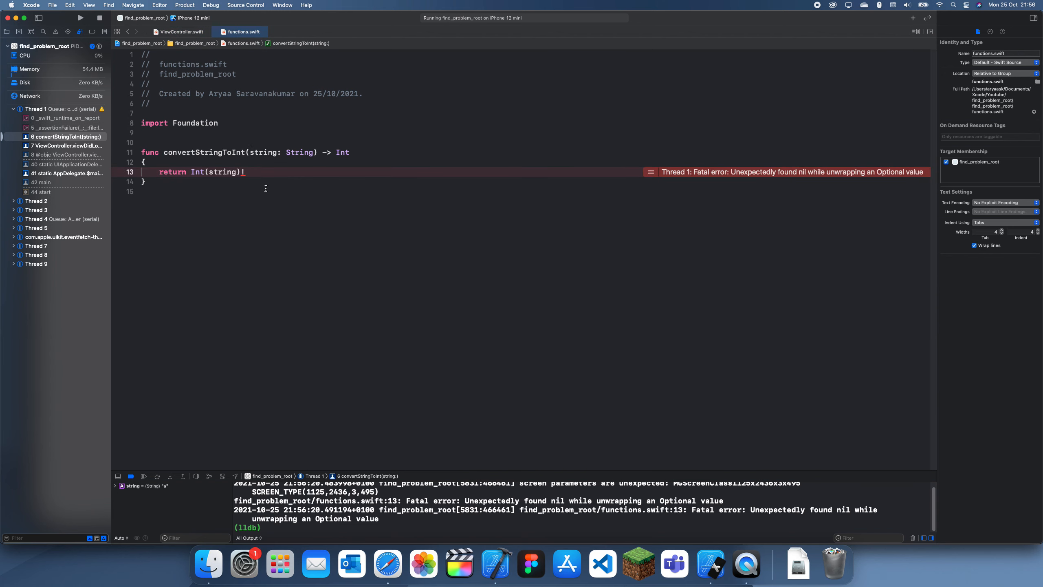
double_click(223, 172)
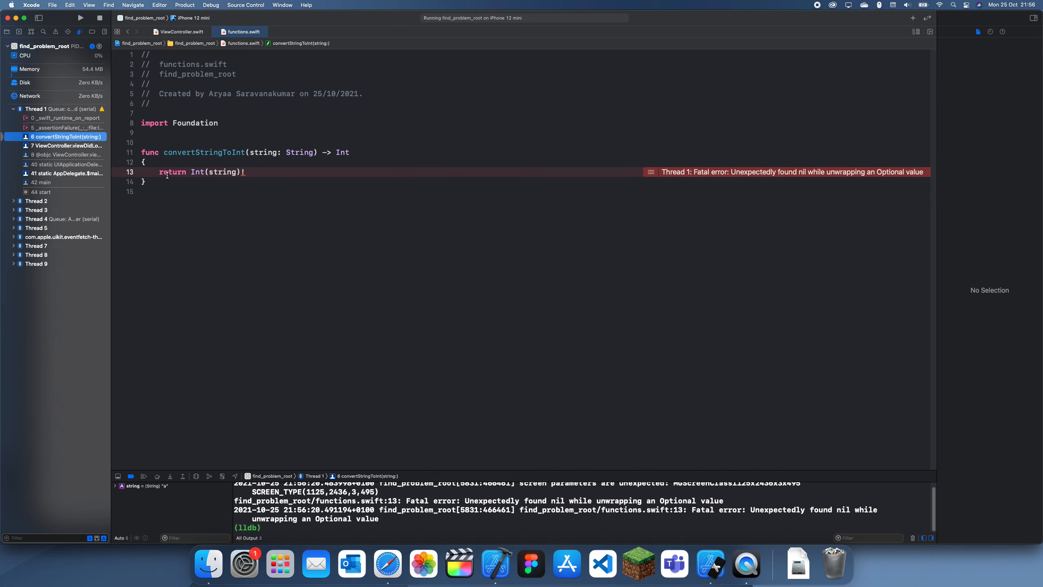
Edit the crashing return line in functions.swift, adding ?? 0 in place of the force-unwrap
left_click(978, 31)
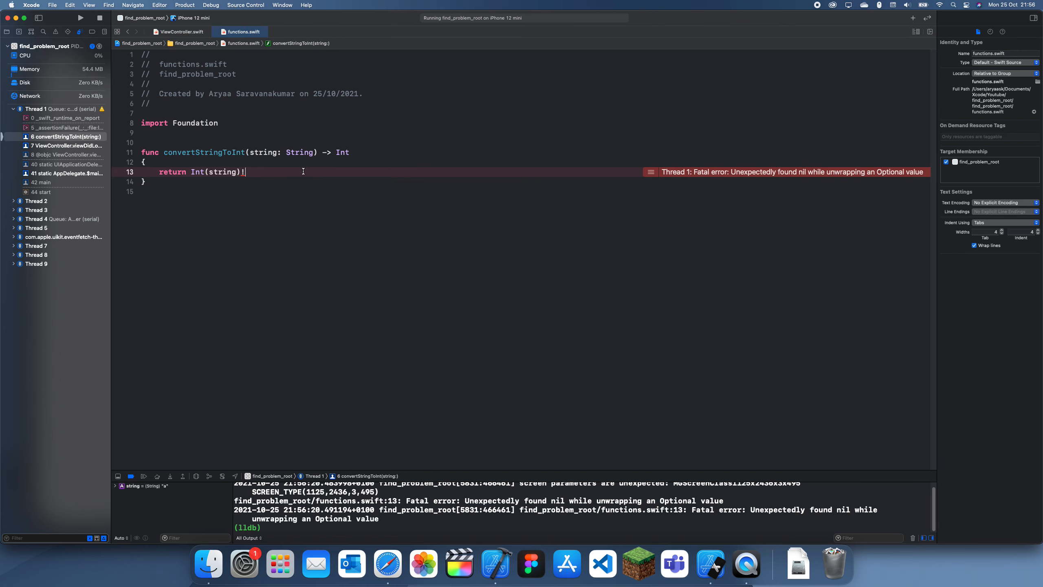
type("?? 0")
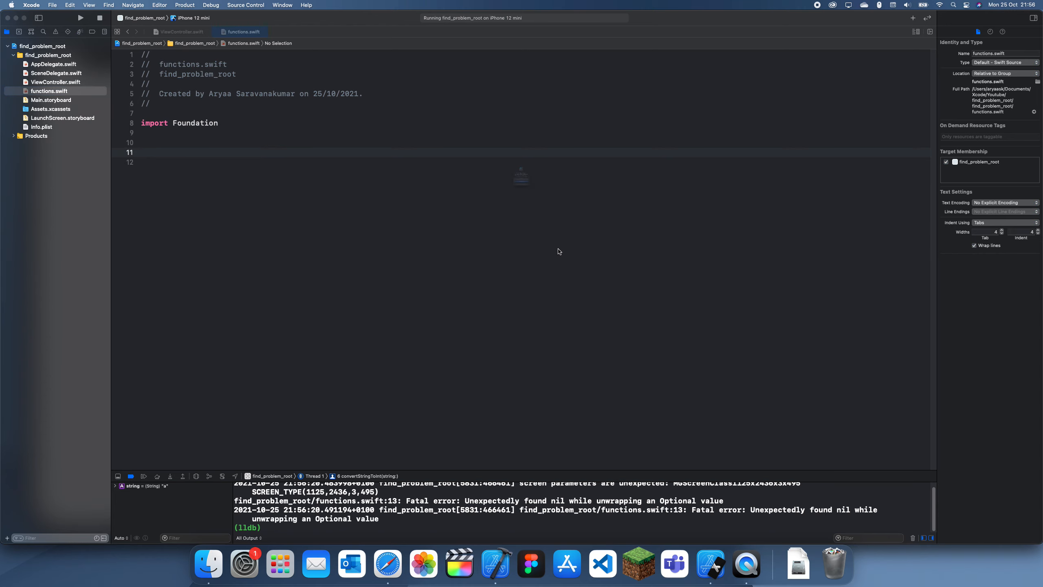
Remove functions.swift from the project, leaving convertStringToInt in ViewController.swift
left_click(56, 81)
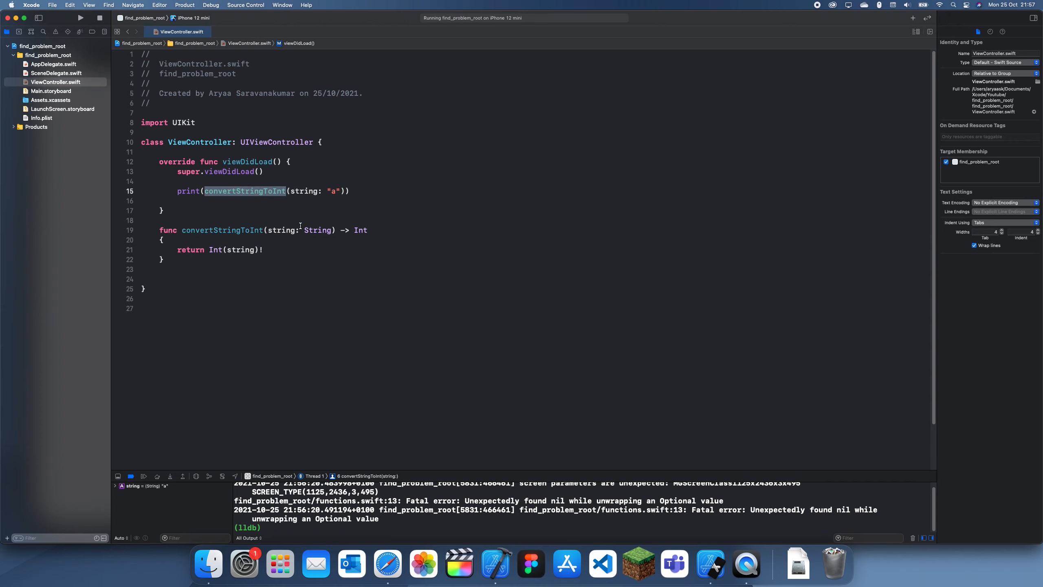
mouse_move(190, 219)
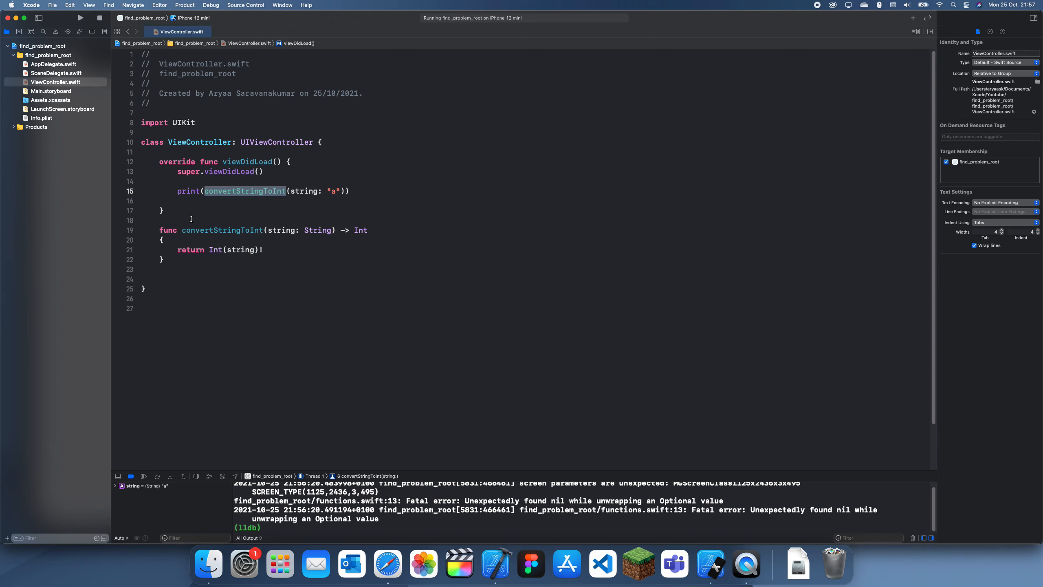
Write func passString1(string: String) -> String { return string }
type("fnc")
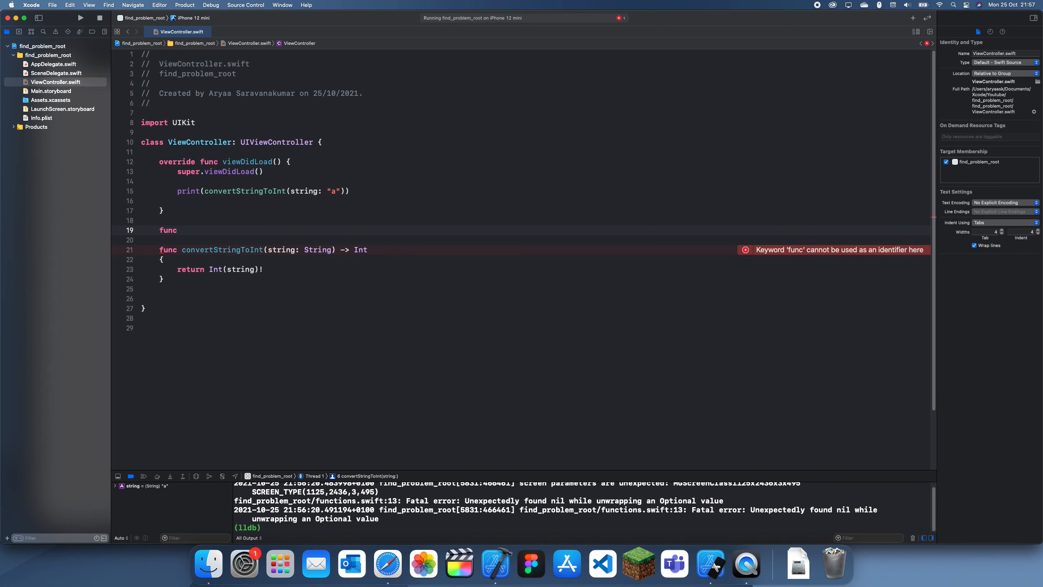
type("pass")
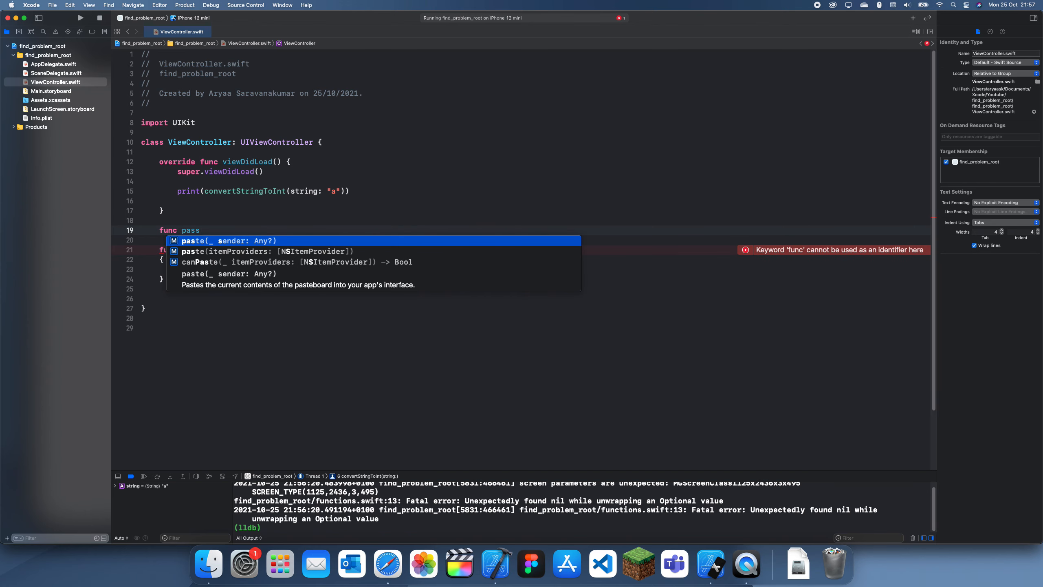
type("String1(")
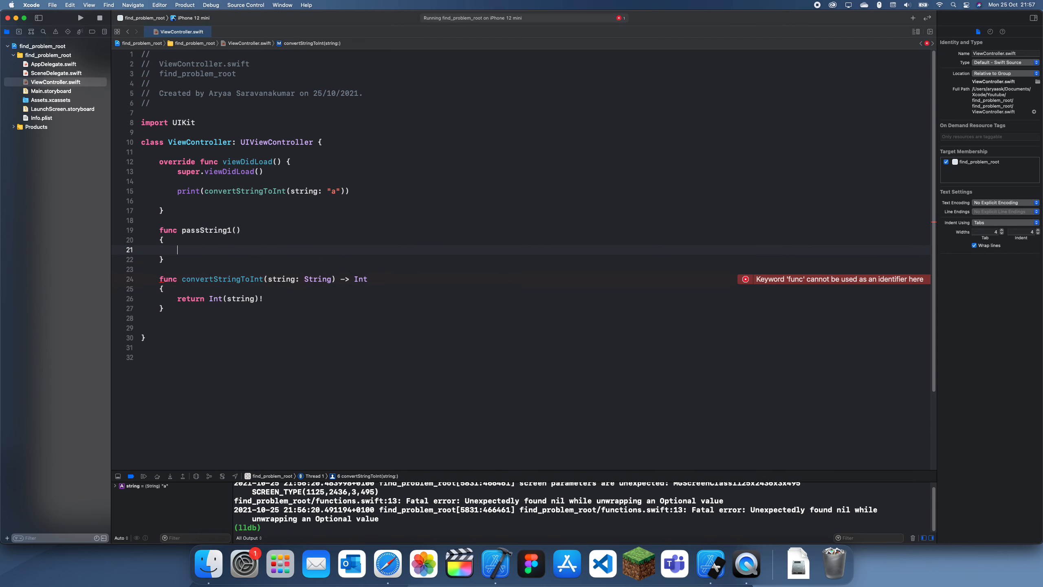
type("string: String")
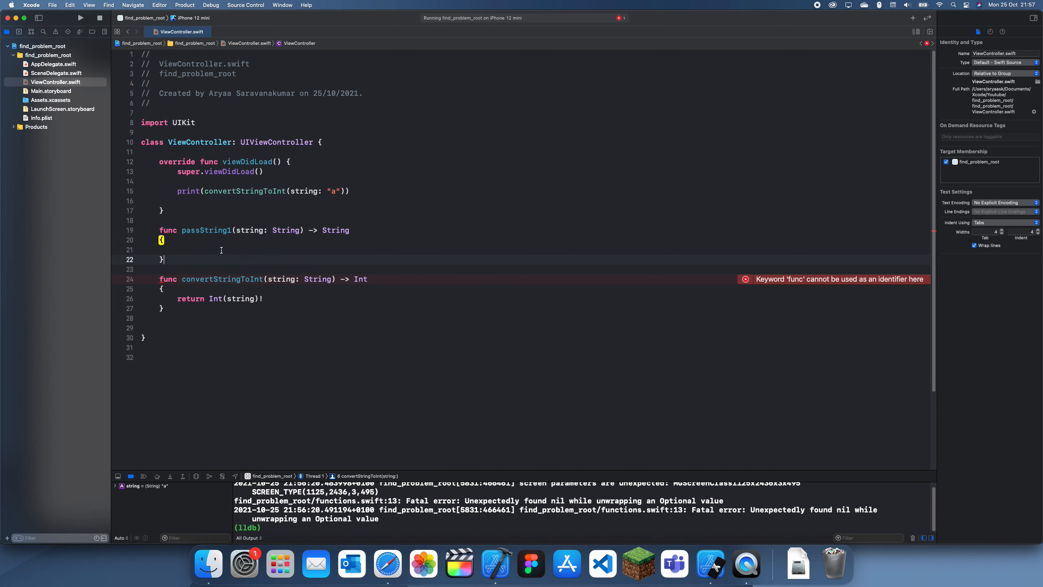
type("return s")
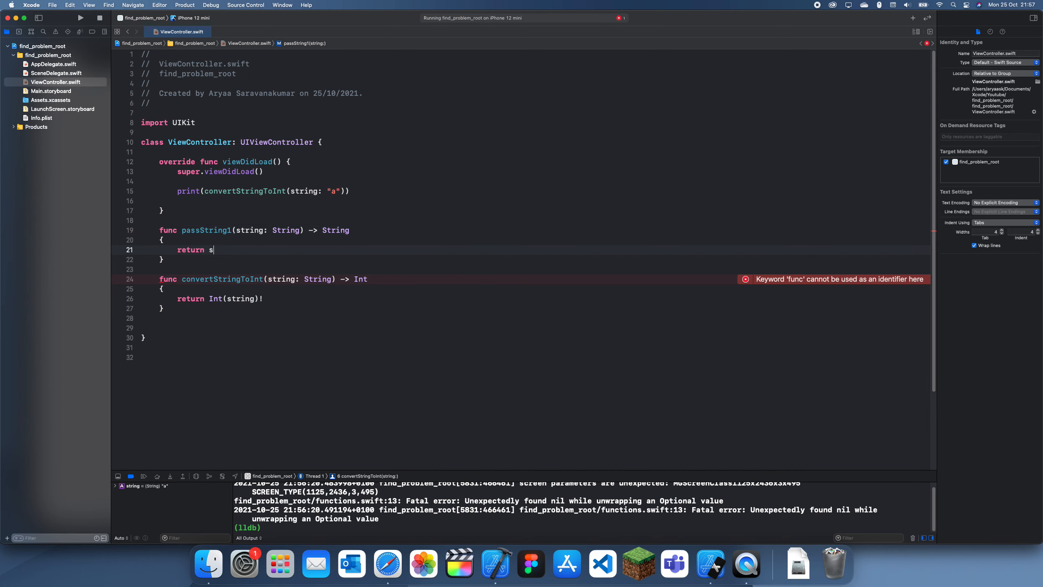
type("tring")
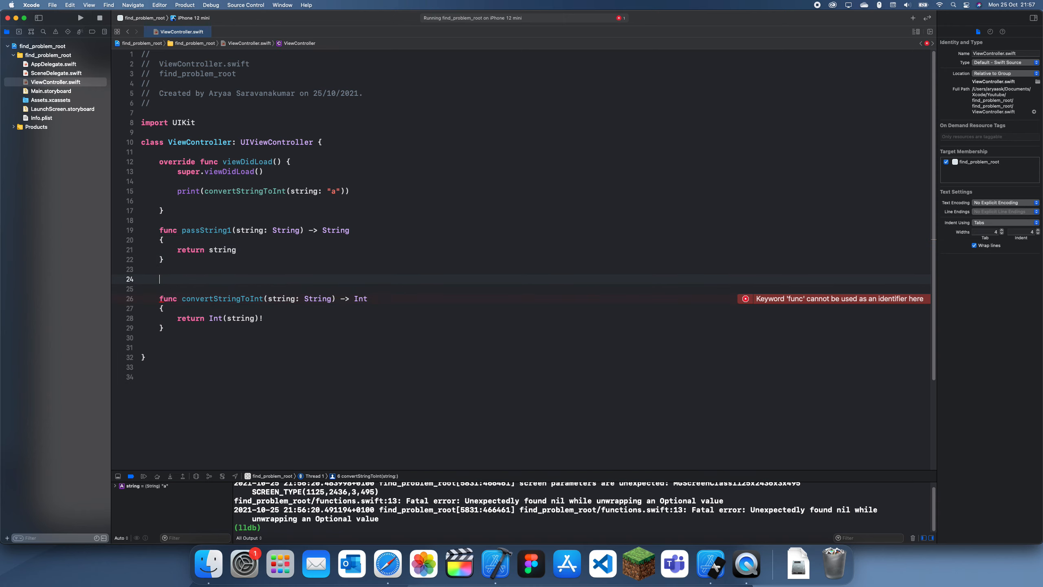
Change the viewDidLoad print call to passString1(string: "a")
type("pass")
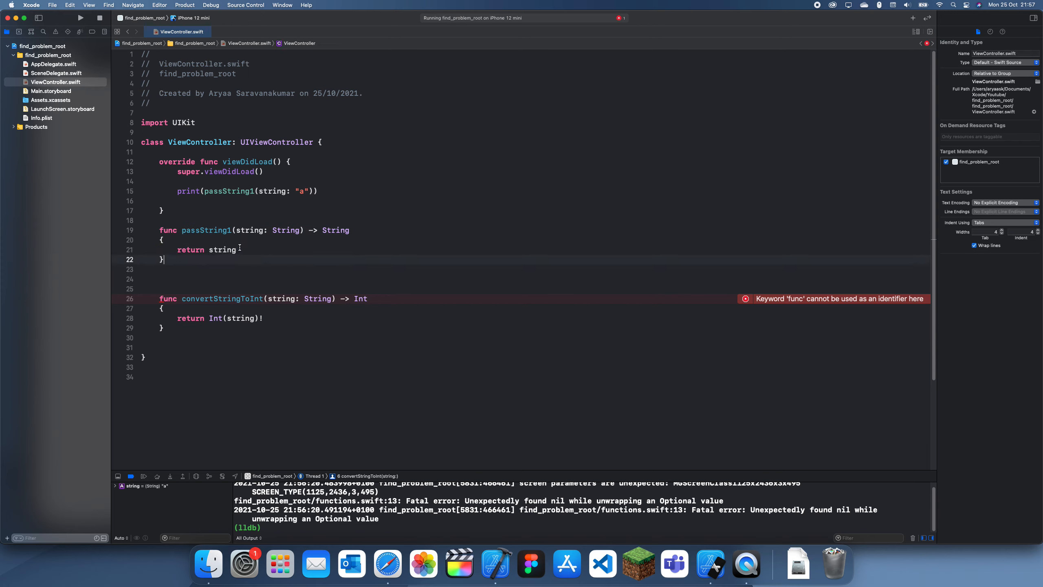
Replace passString1's return with a call to a new processString(string:) function
double_click(193, 249)
type("func process")
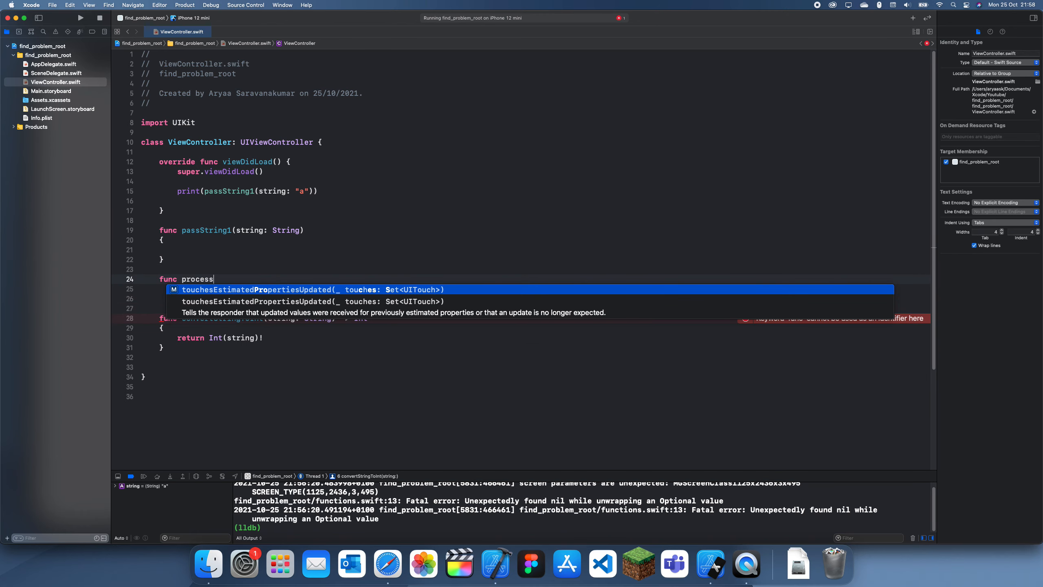
type("String)")
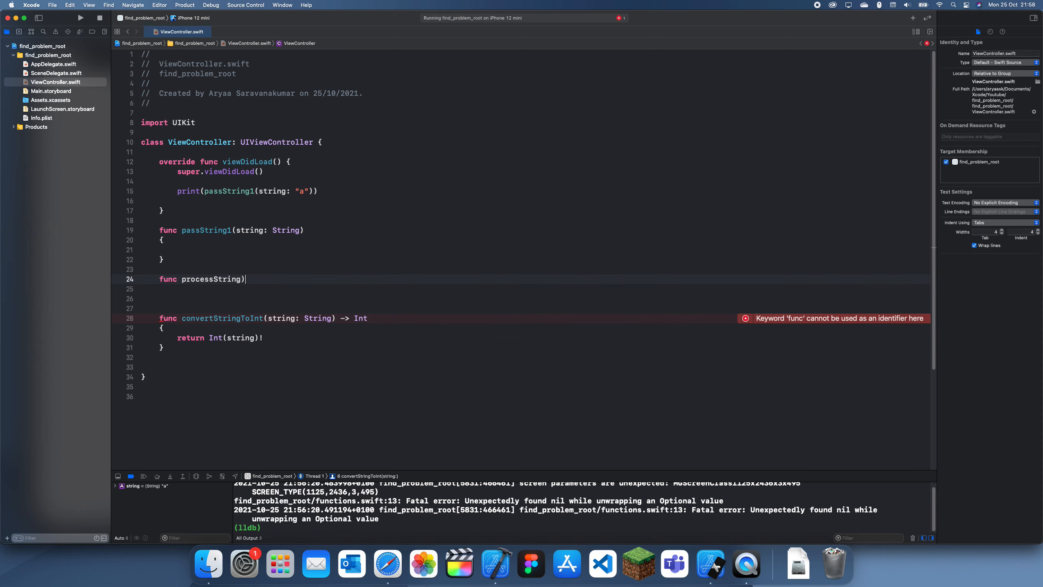
type("(string: String")
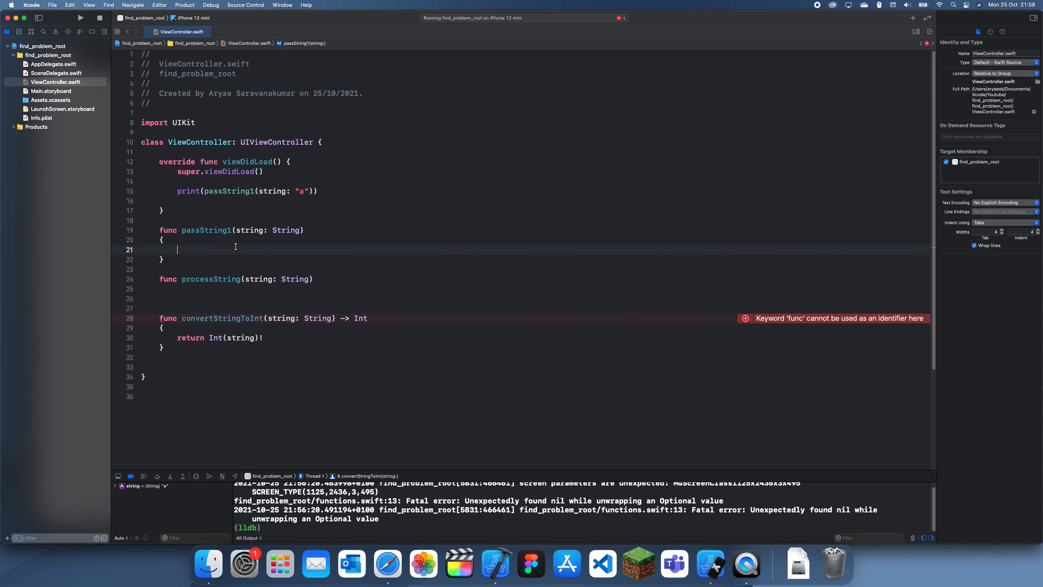
type("processString(string: string")
type("{")
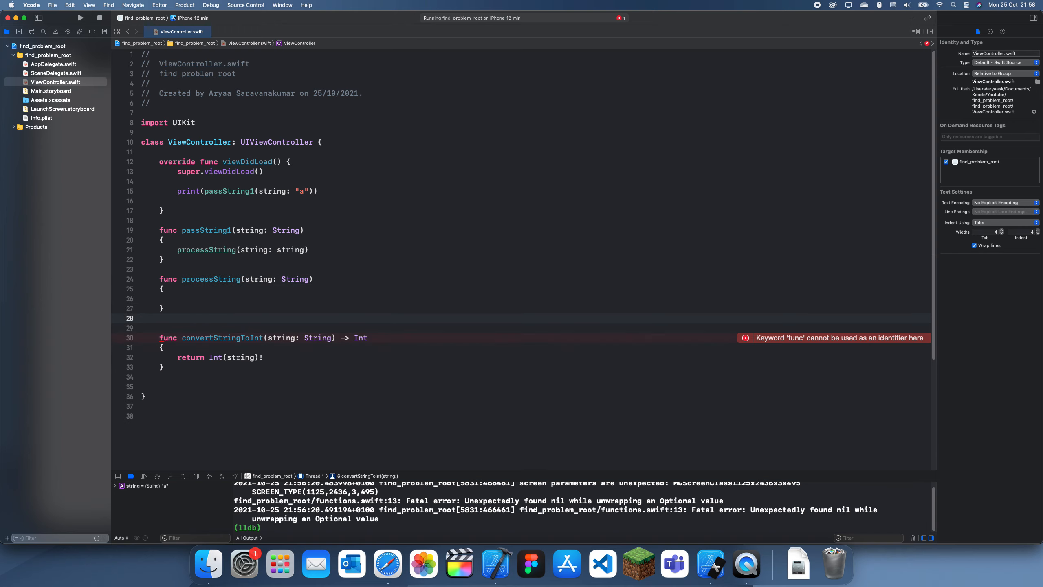
Have processString call convertStringToInt(string: string), completing the call chain
double_click(222, 328)
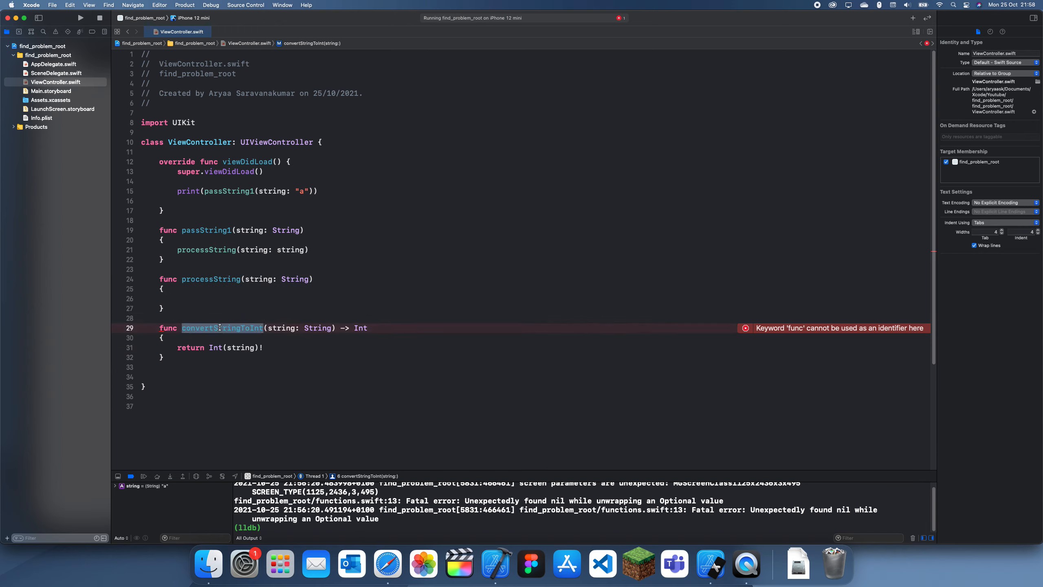
type("convertStringToInt(")
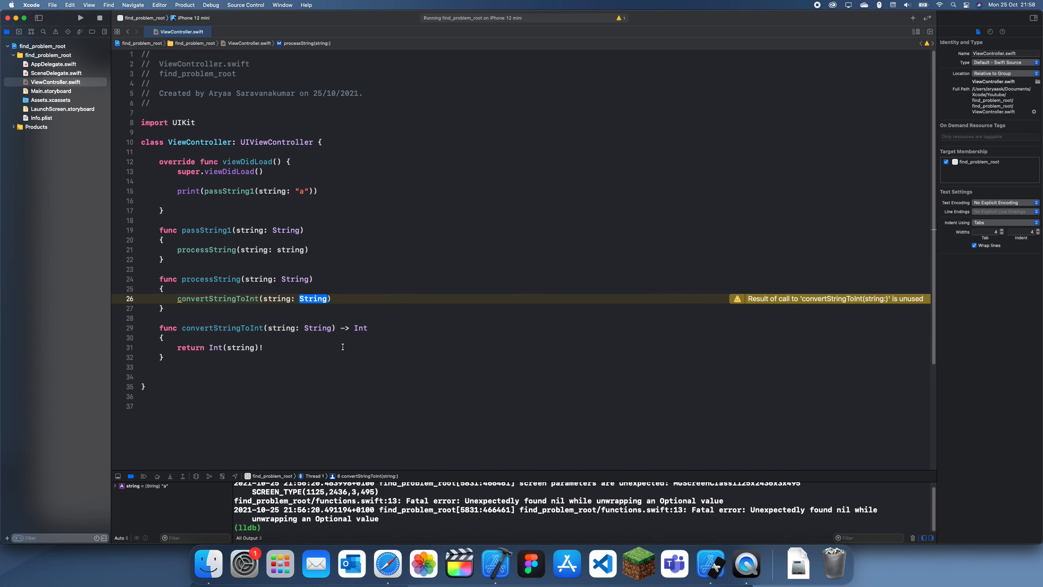
type("string")
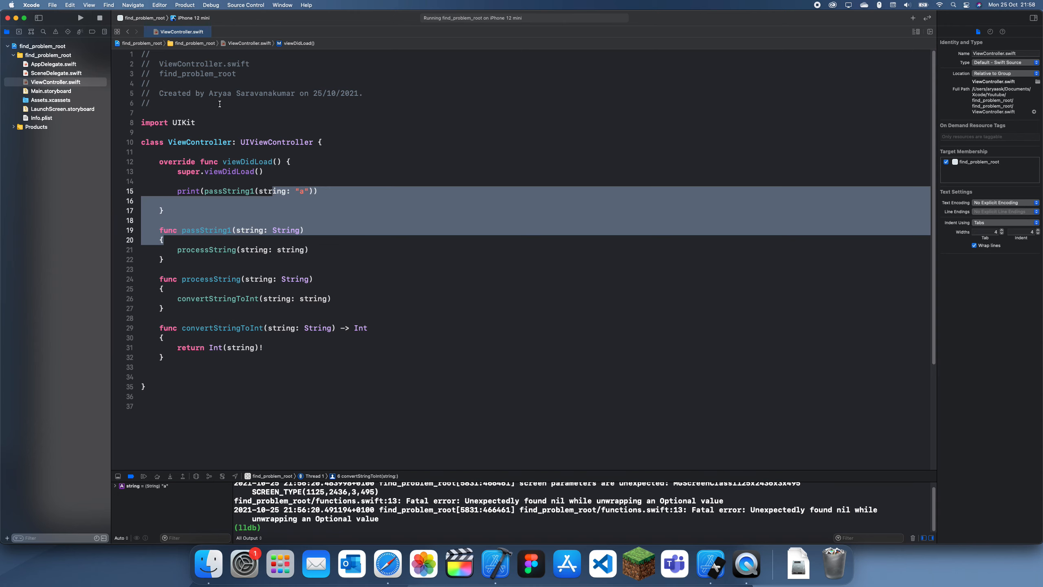
Run the app again so it crashes at convertStringToInt's force-unwrap with the full call stack
left_click(79, 17)
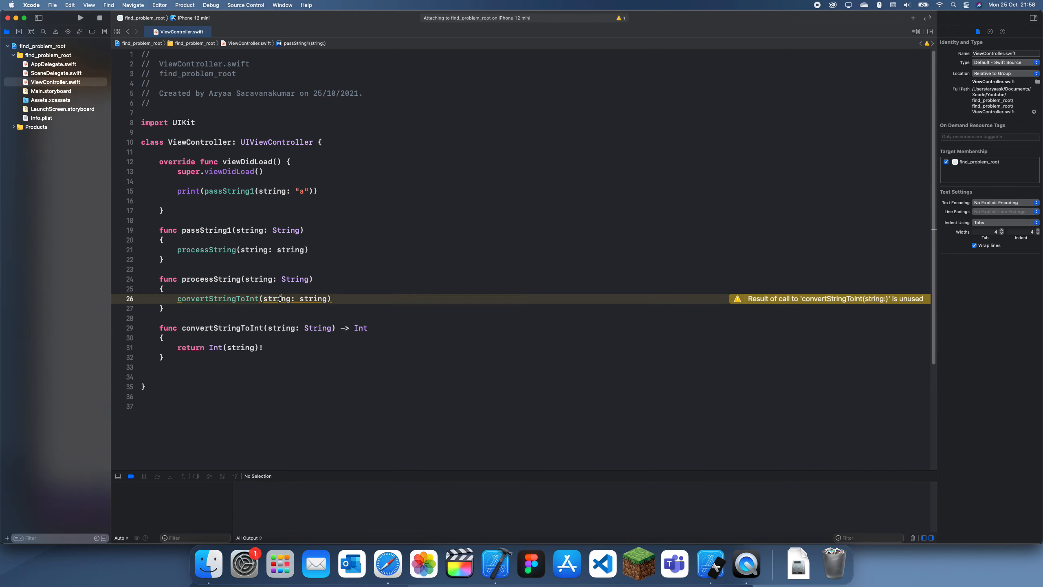
left_click(79, 18)
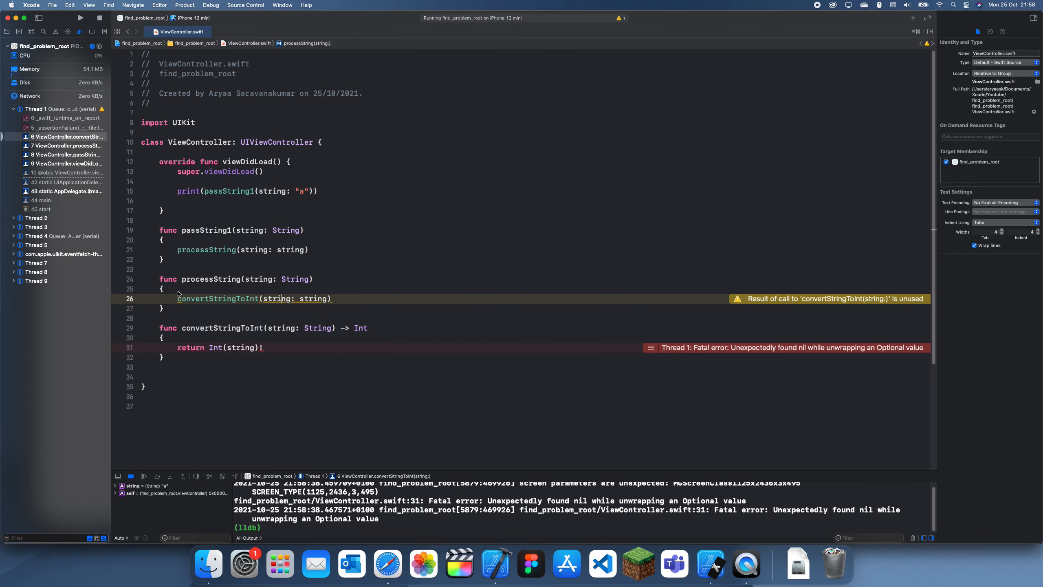
left_click(65, 146)
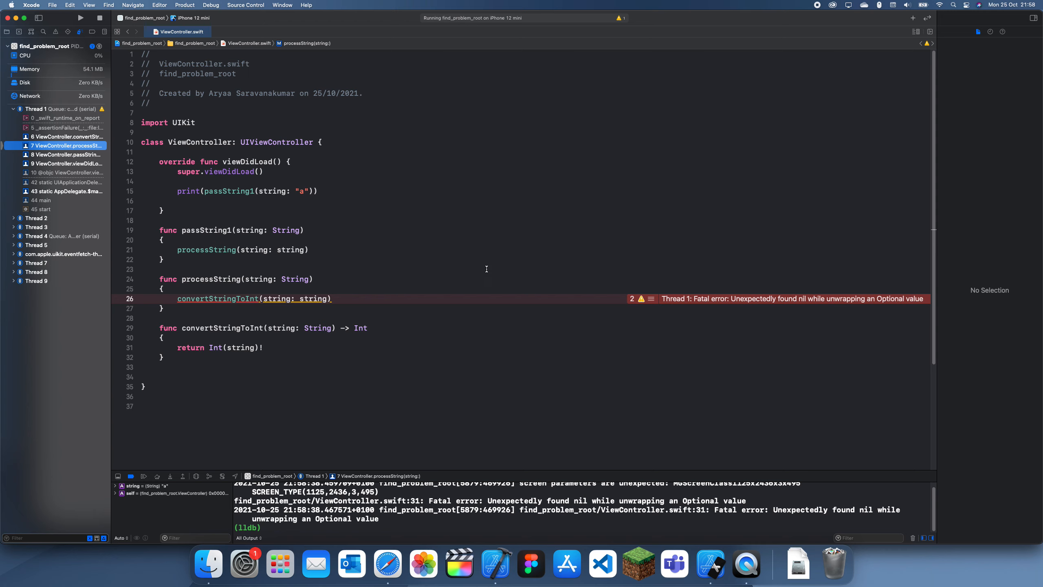
left_click(65, 154)
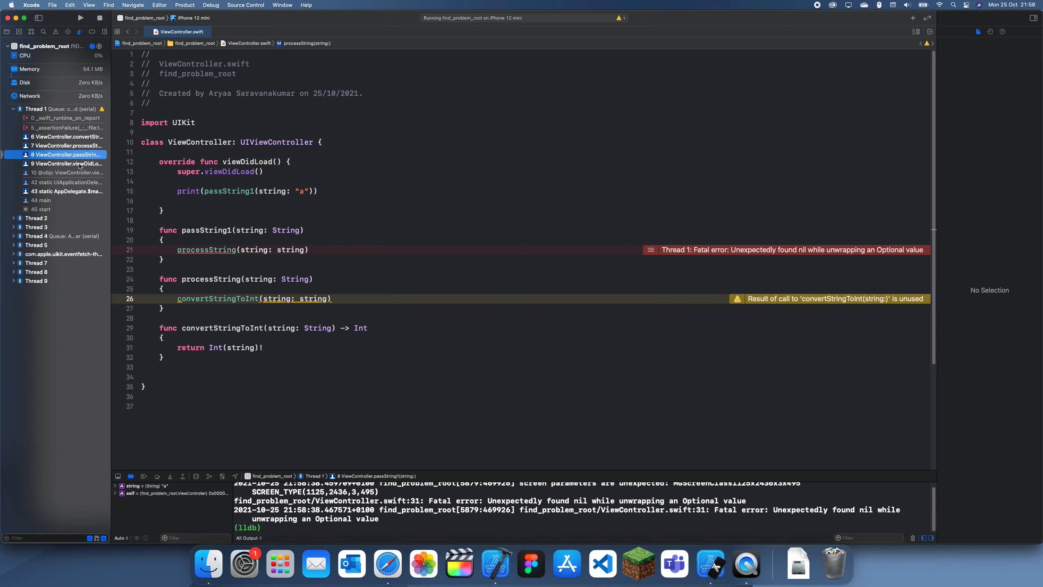
left_click(67, 164)
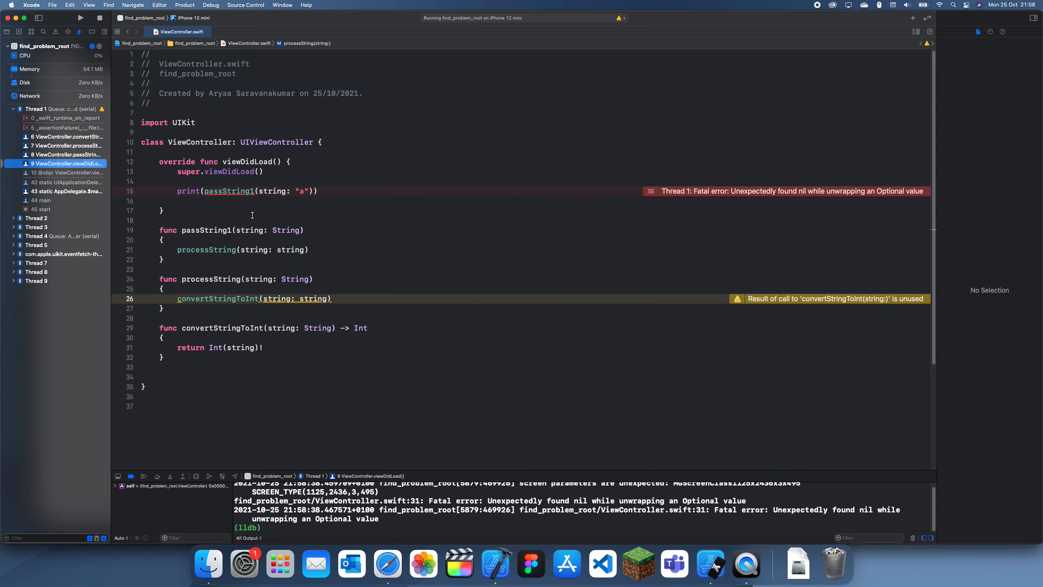
mouse_move(294, 184)
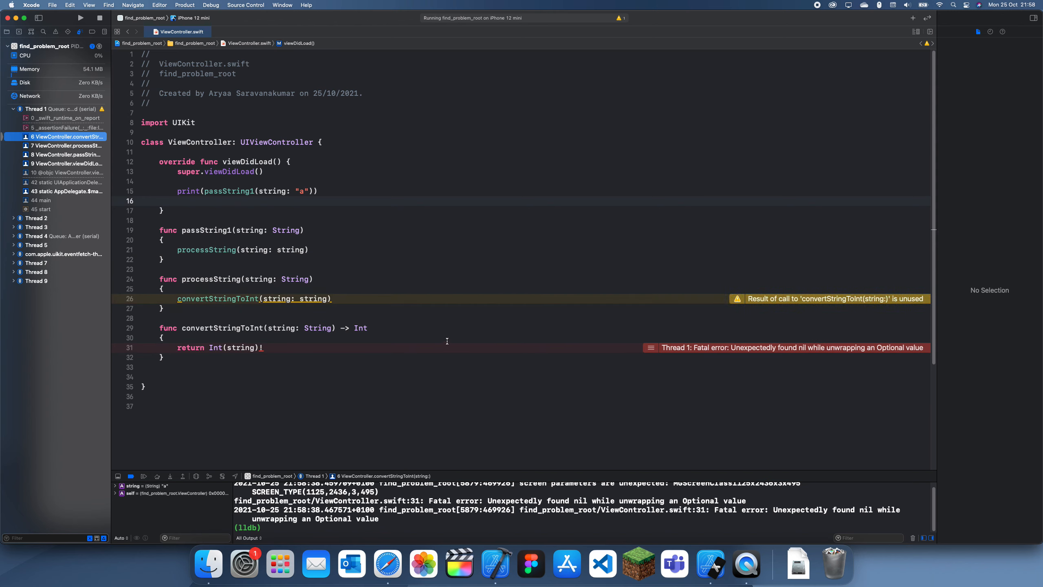
left_click(284, 347)
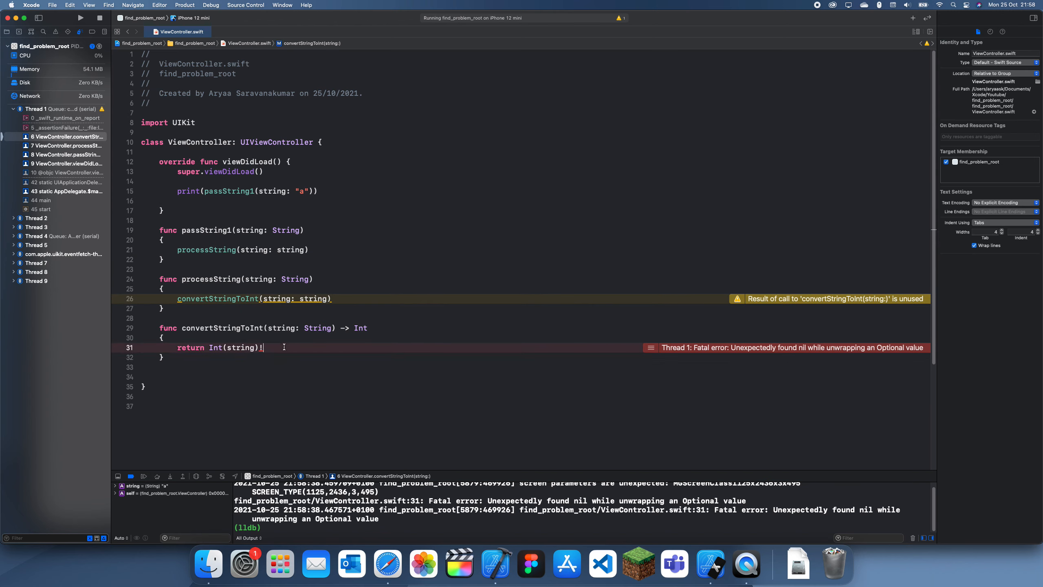
left_click(65, 146)
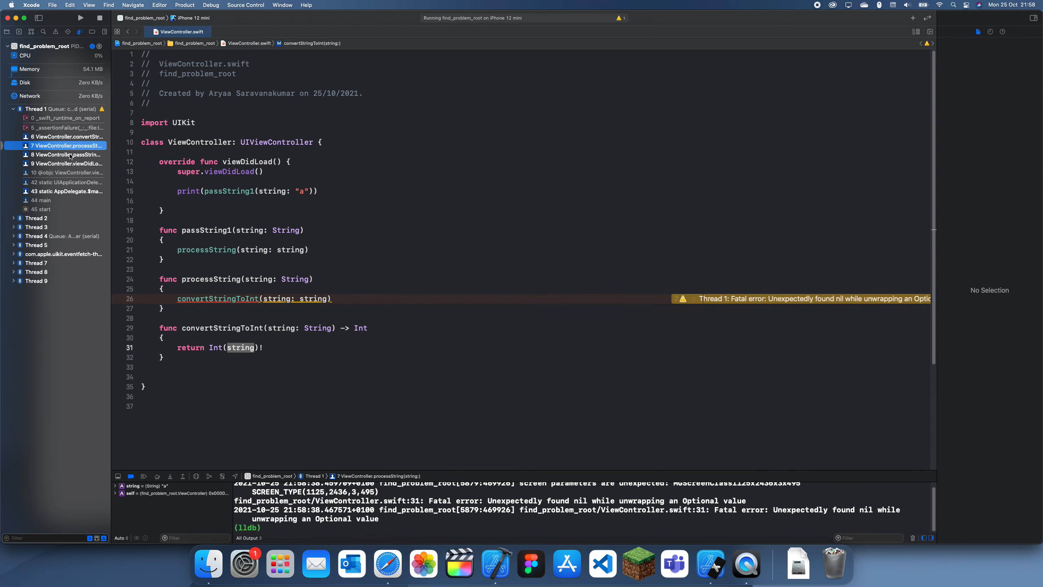
left_click(66, 154)
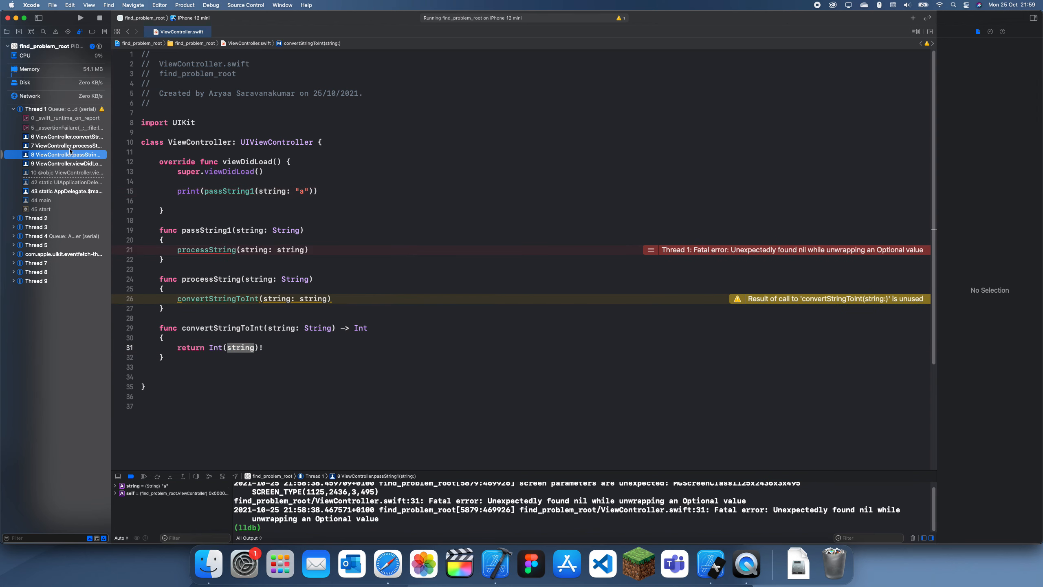
left_click(66, 136)
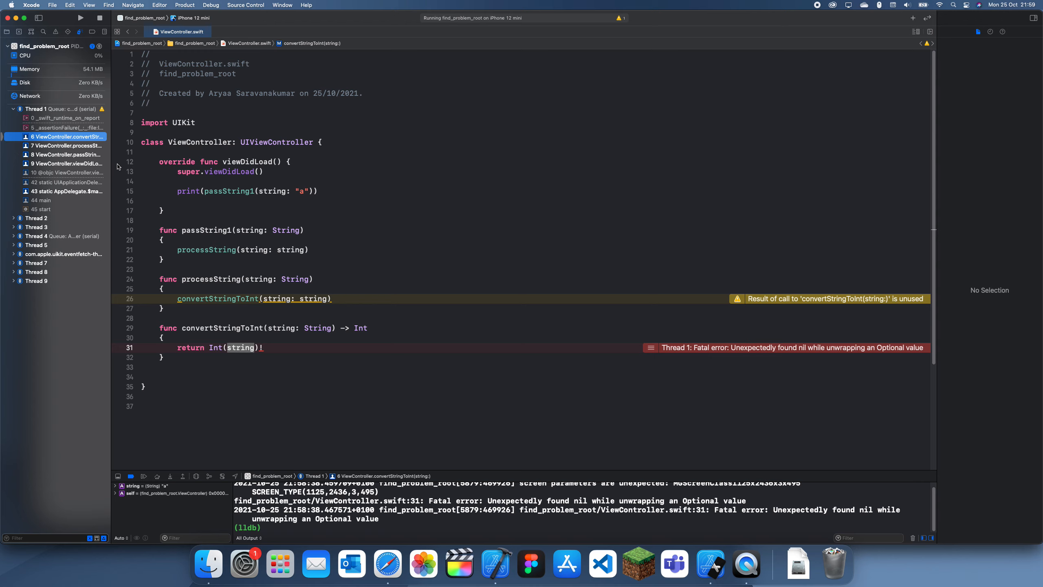